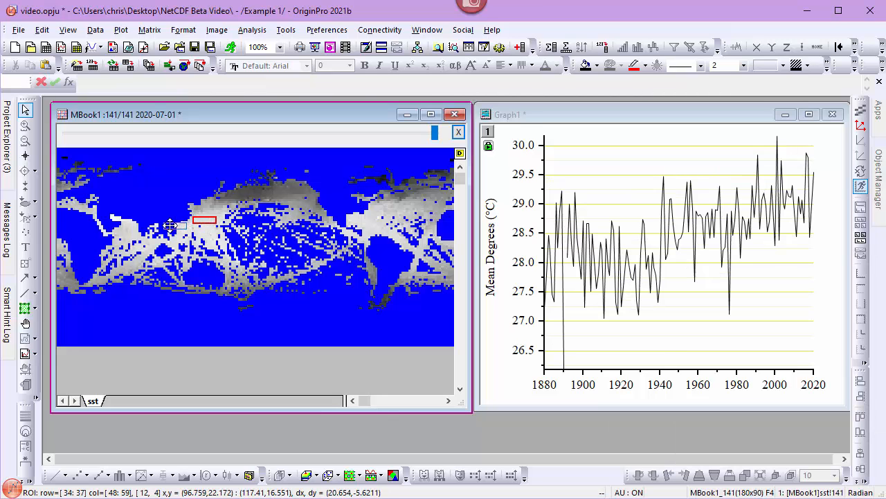
Step: Leave Example 1's sea-surface map and graph for the empty Example 2 folder in Project Explorer
drag(205, 220, 124, 232)
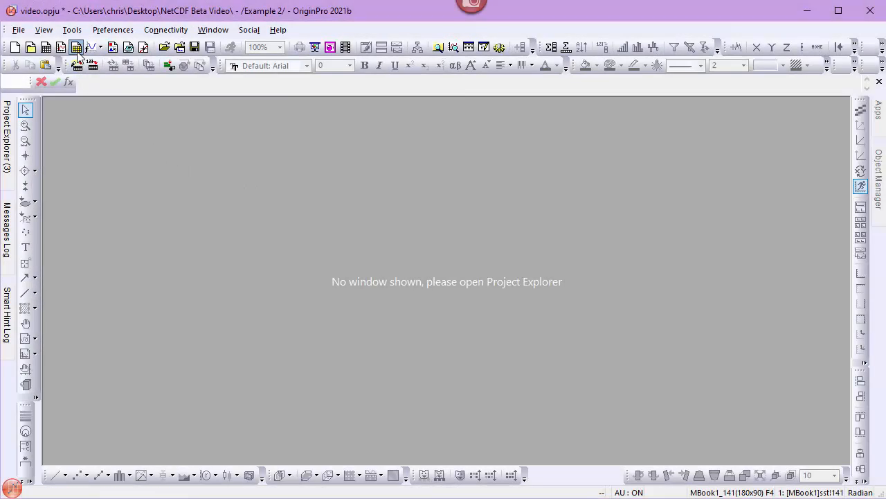
Step: Import sst from sst.mean.nc into a new matrix, starting 1880-07-01, reading 1 and skipping 11
click(95, 29)
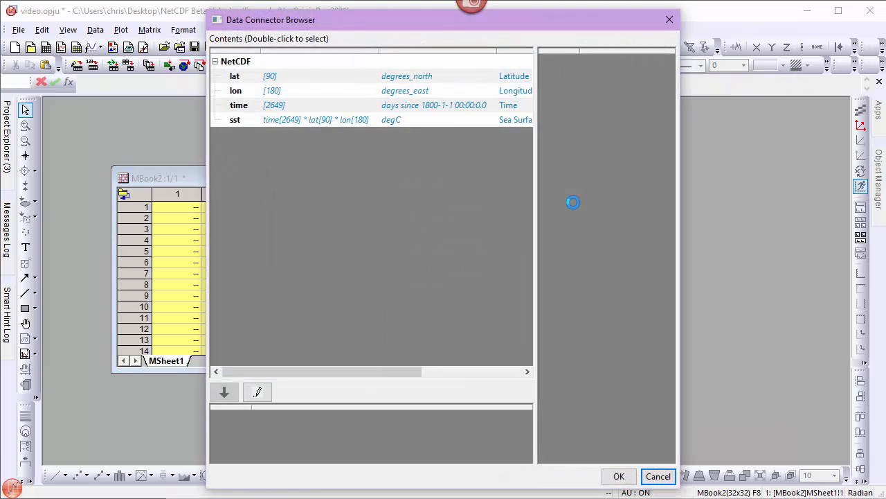
mouse_move(263, 130)
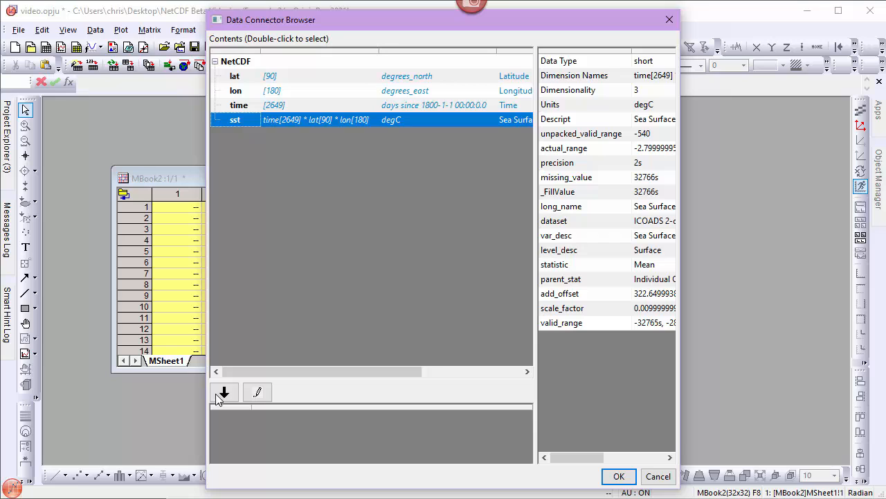
mouse_move(224, 392)
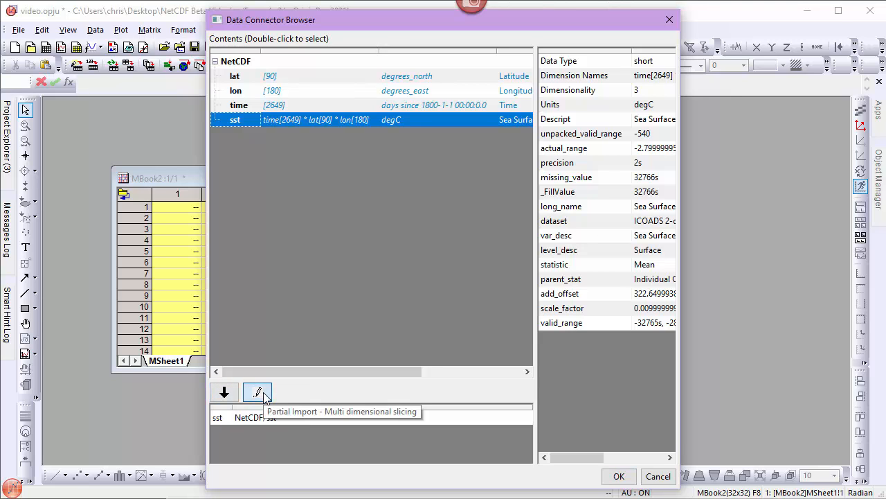
click(257, 392)
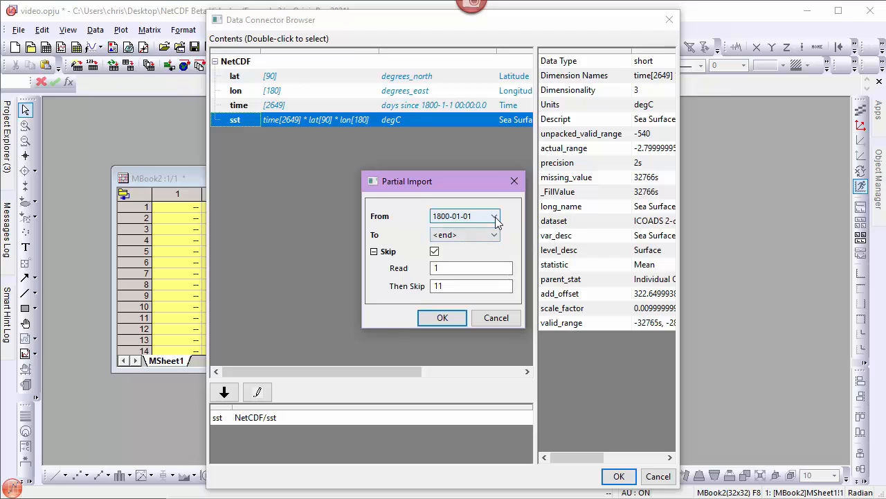
click(495, 215)
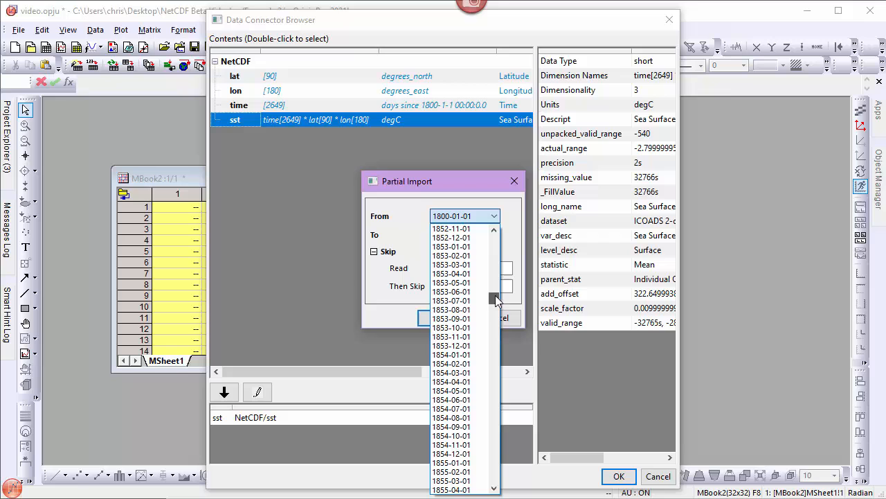
scroll(down, 3)
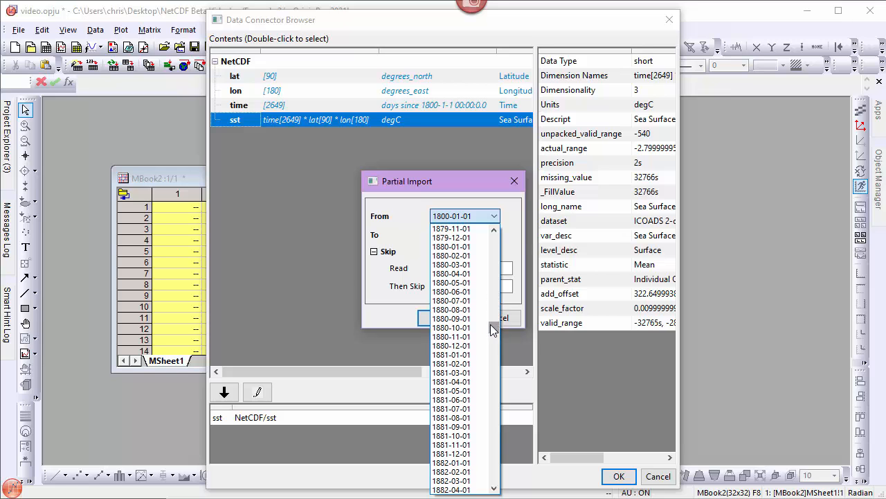
click(451, 300)
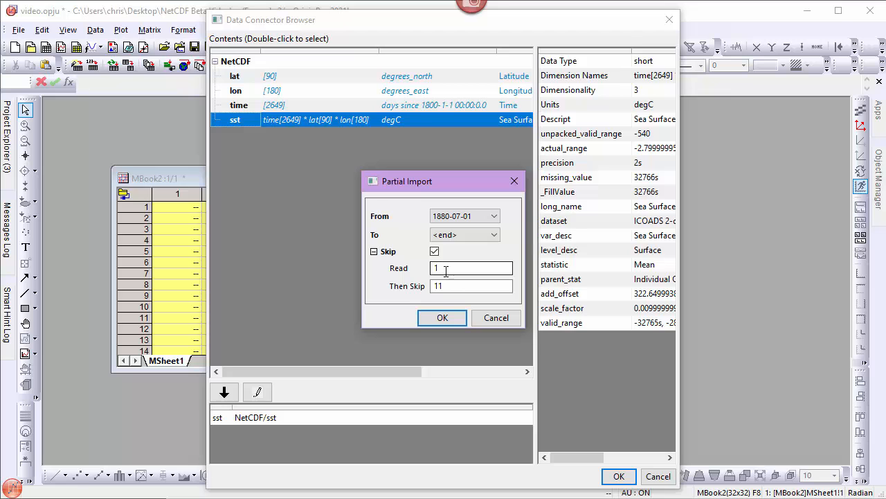
click(442, 317)
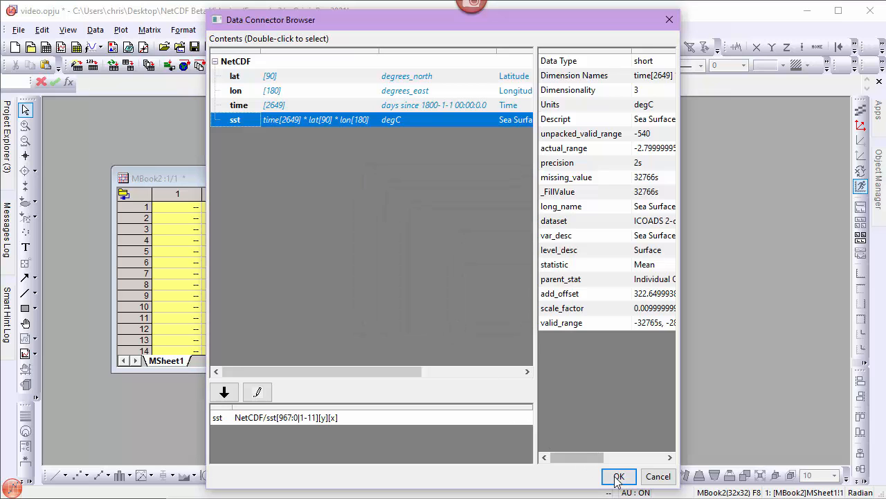
click(618, 476)
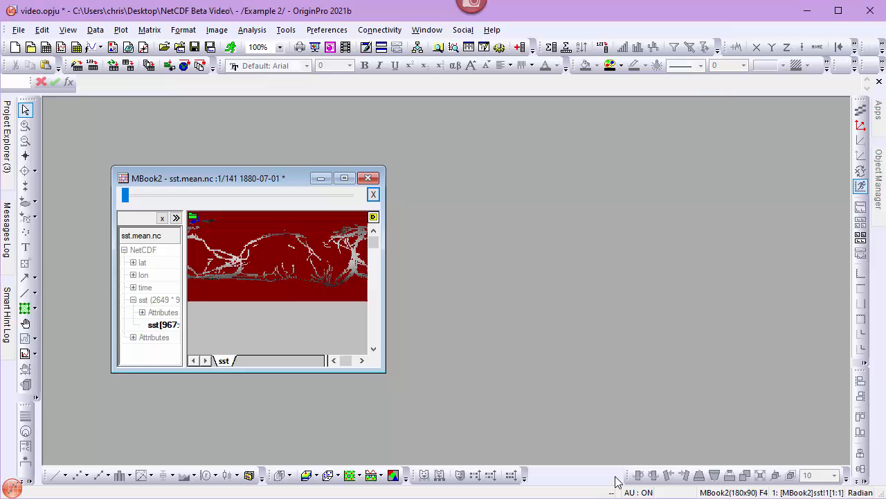
mouse_move(290, 180)
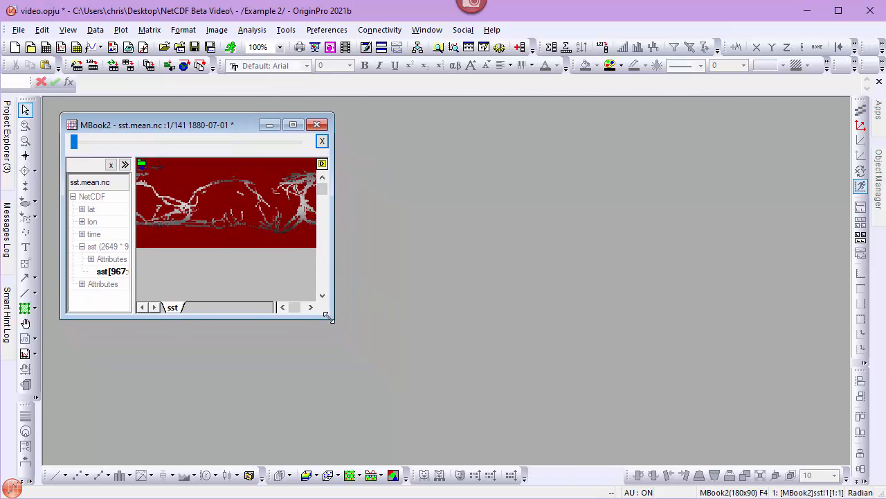
drag(331, 319, 468, 450)
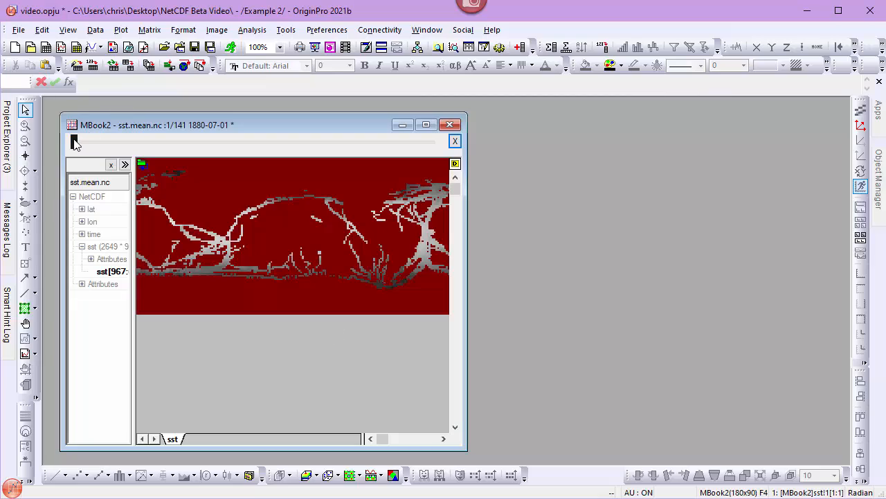
drag(76, 141, 276, 142)
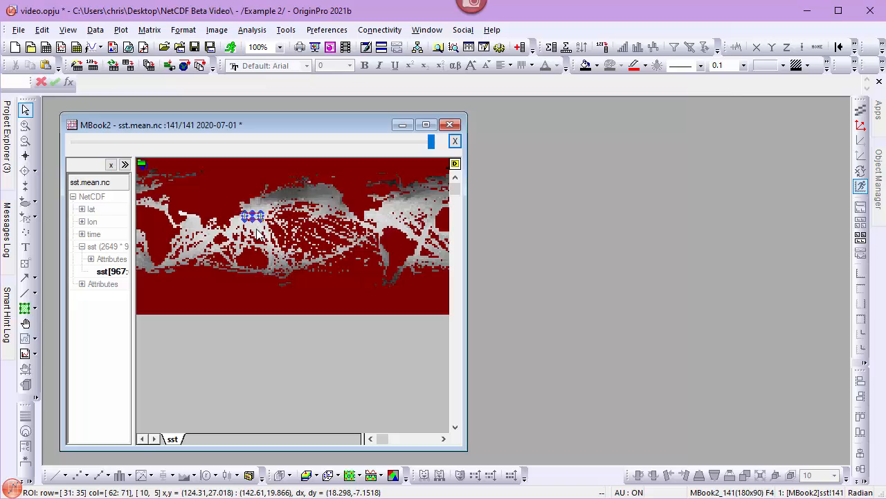
Step: Run Intensity Profile on the ROI, outputting the Mean to a new workbook, Book3
right_click(255, 216)
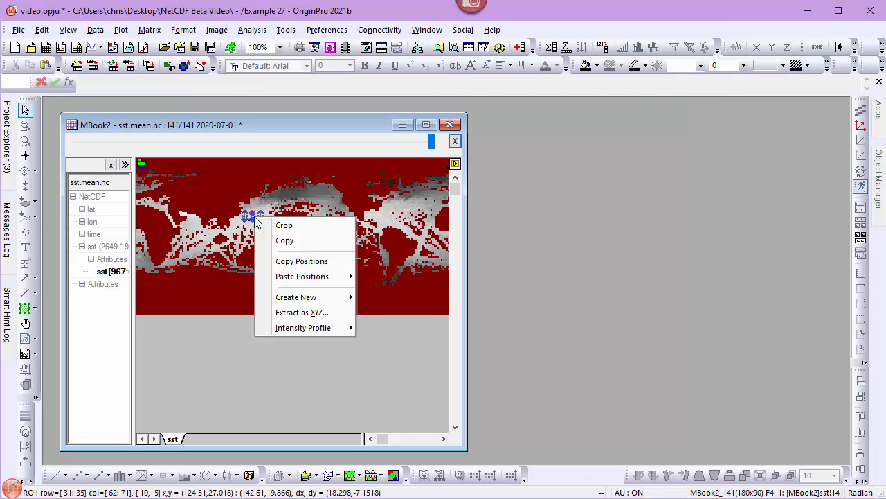
mouse_move(303, 326)
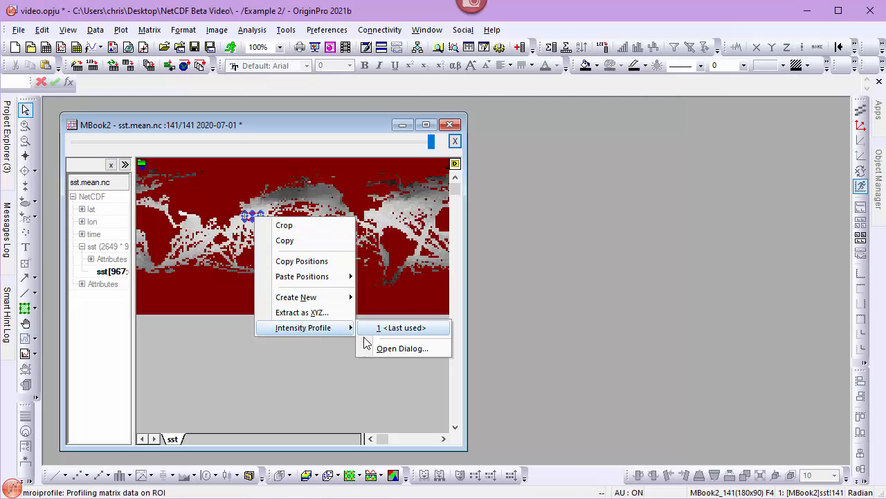
click(401, 348)
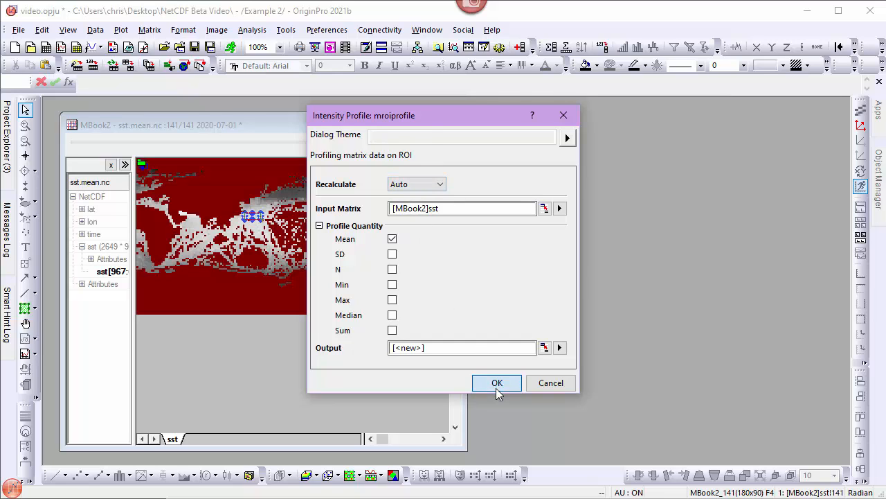
click(496, 382)
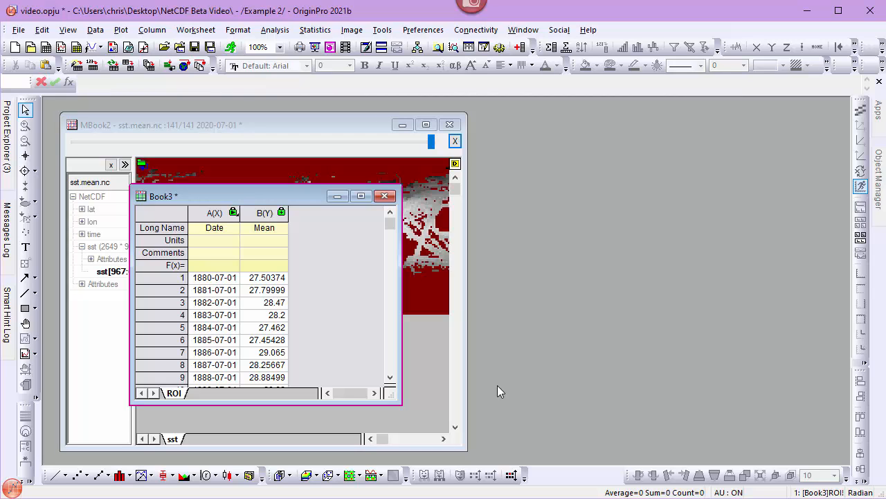
mouse_move(492, 389)
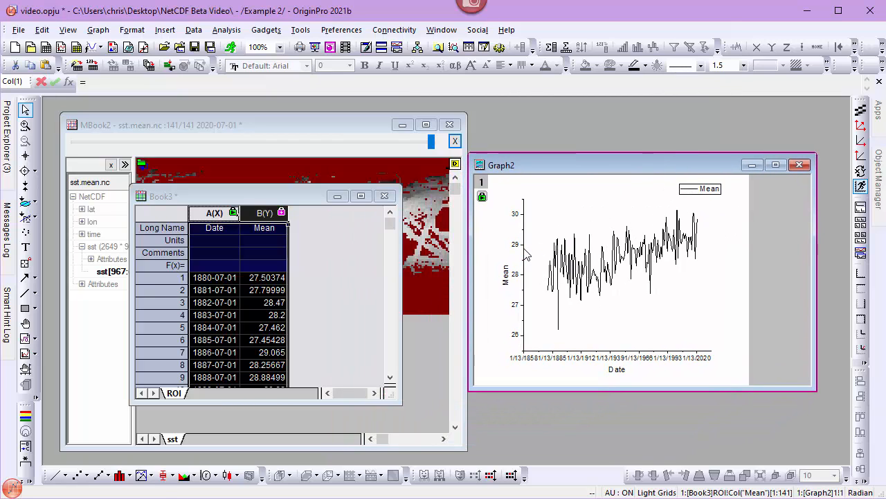
Step: Set the mean temperature graph's vertical axis Rescale to Auto
double_click(516, 277)
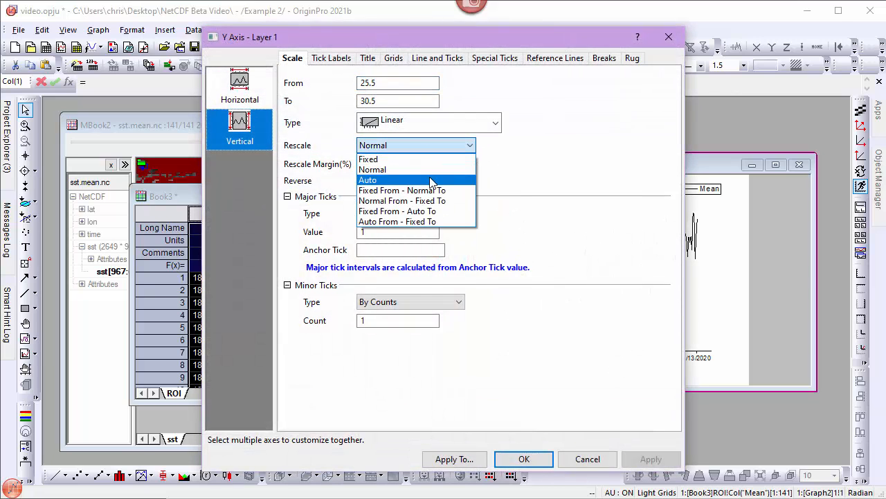
click(524, 458)
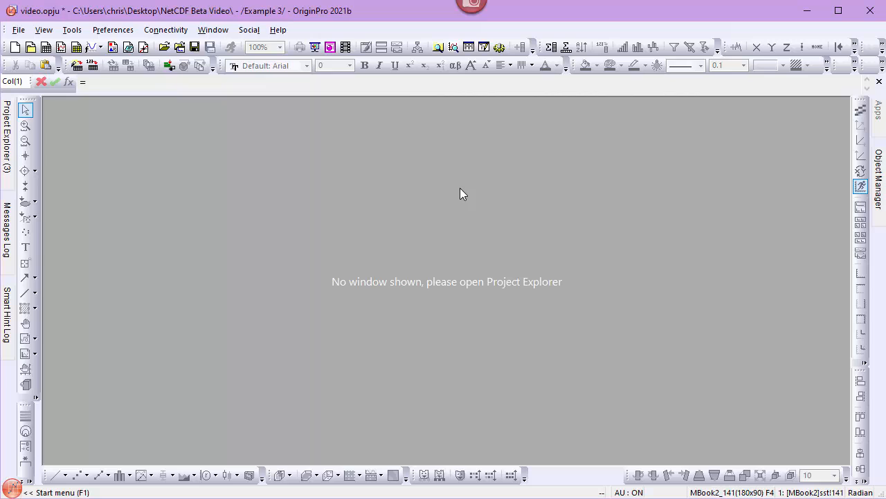
mouse_move(450, 205)
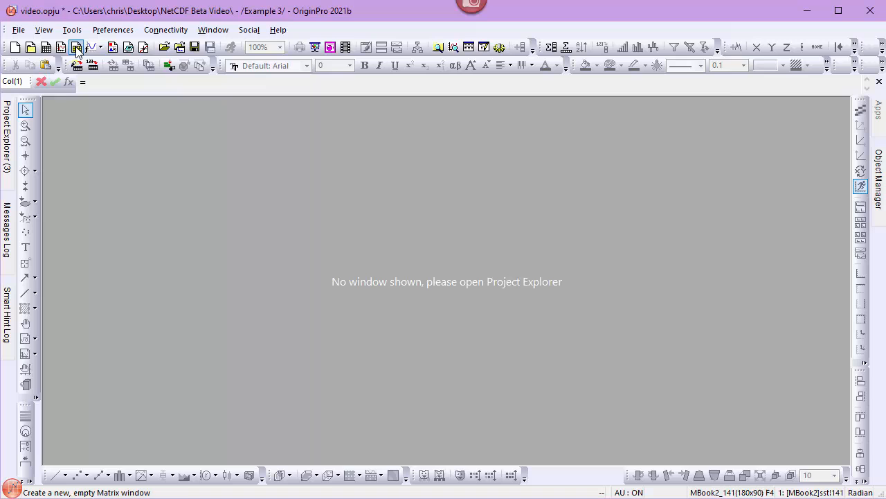
Step: Import sst from sst.mean.nc into a new matrix, 1880-07-01 to 1930-07-01, reading 1 and skipping 11
click(96, 29)
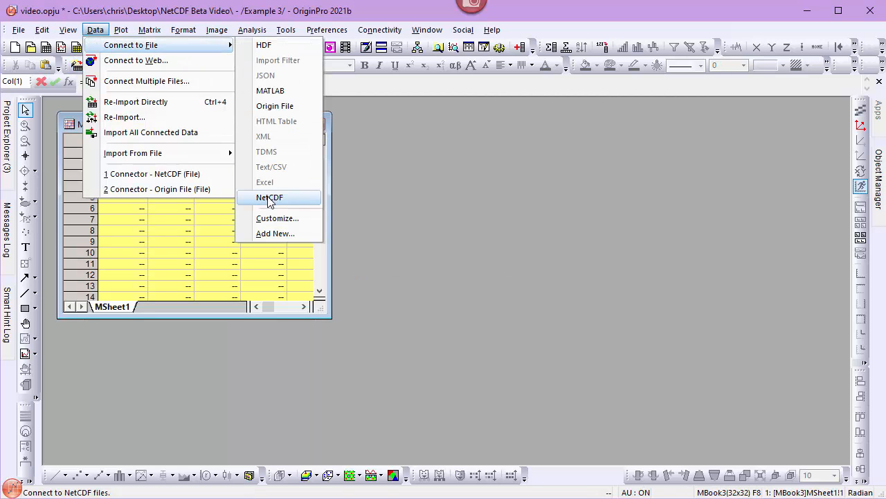
click(269, 197)
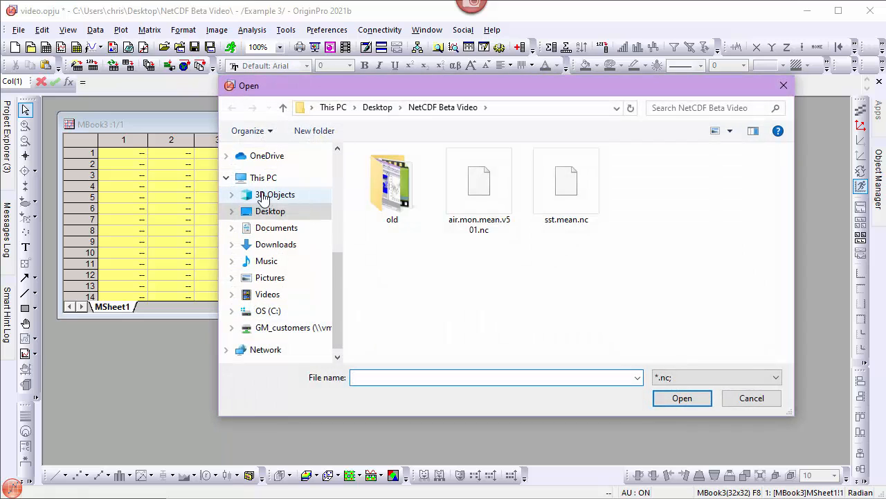
click(566, 183)
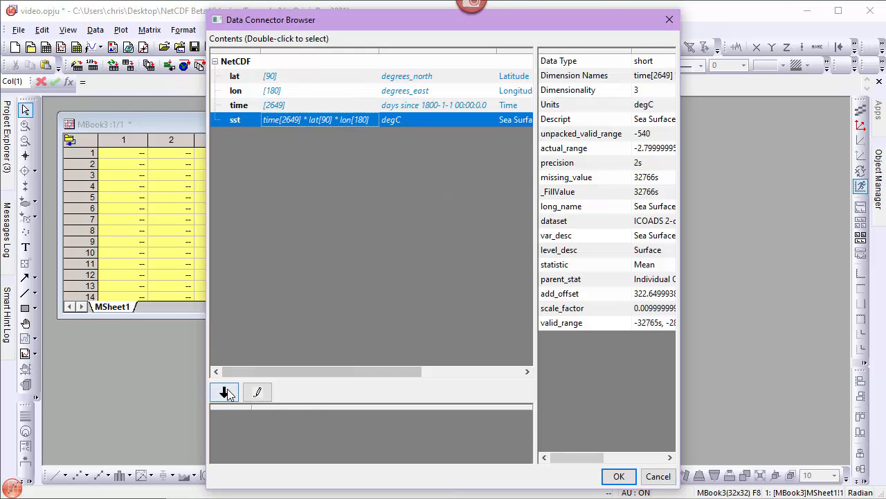
click(256, 392)
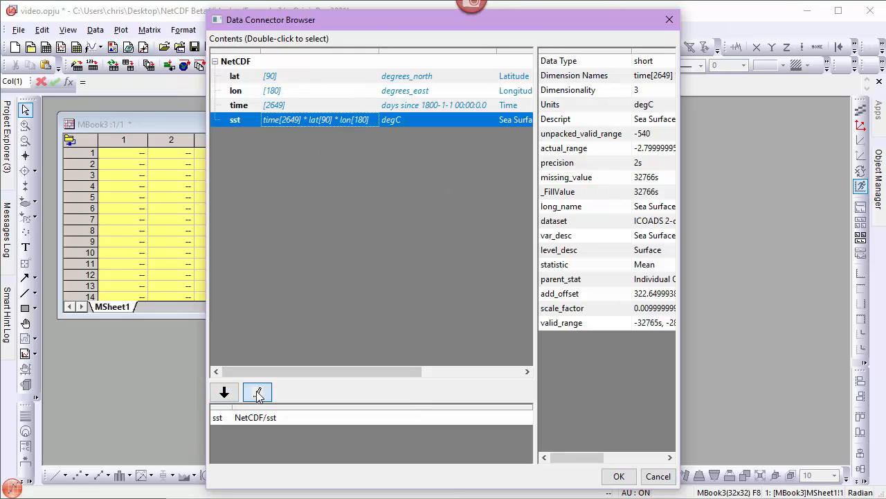
click(257, 392)
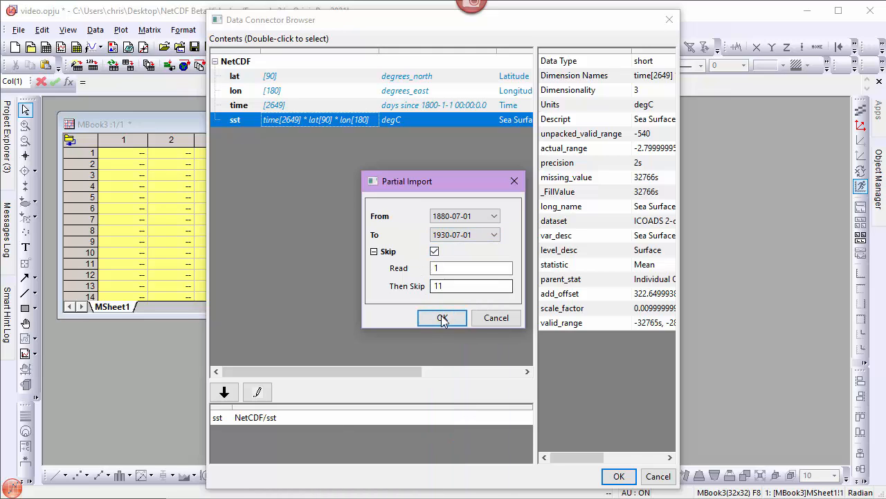
click(442, 317)
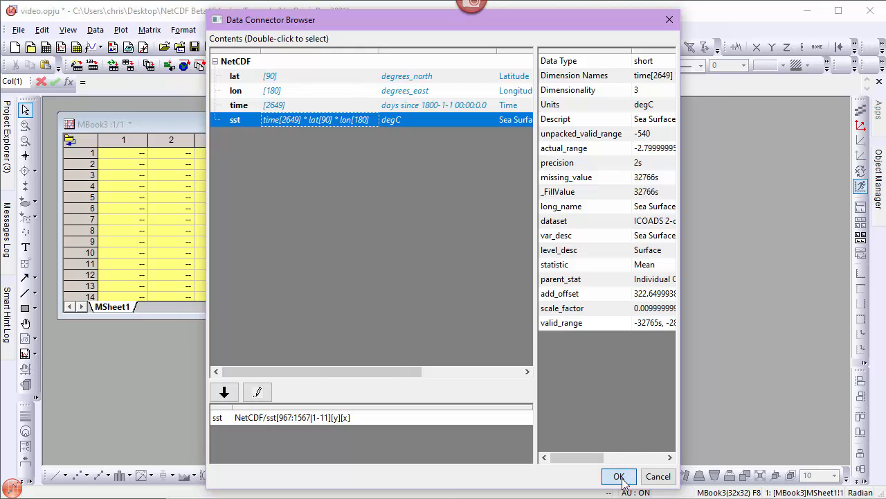
click(619, 476)
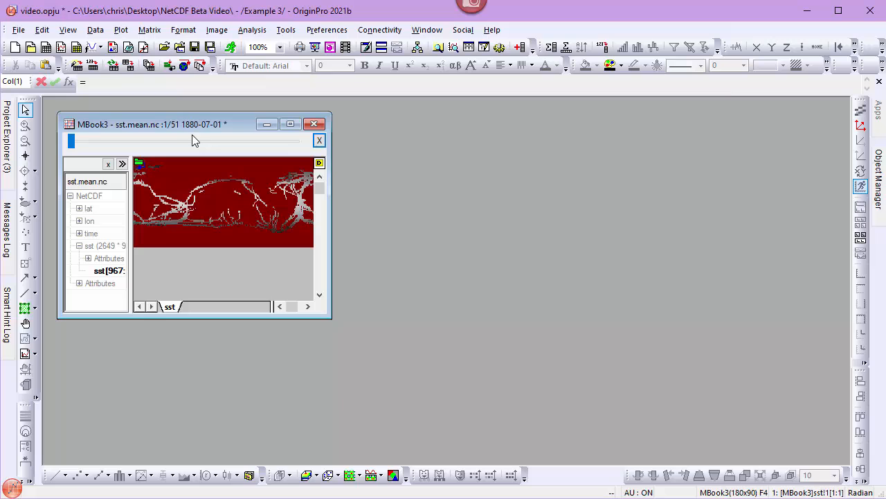
mouse_move(193, 131)
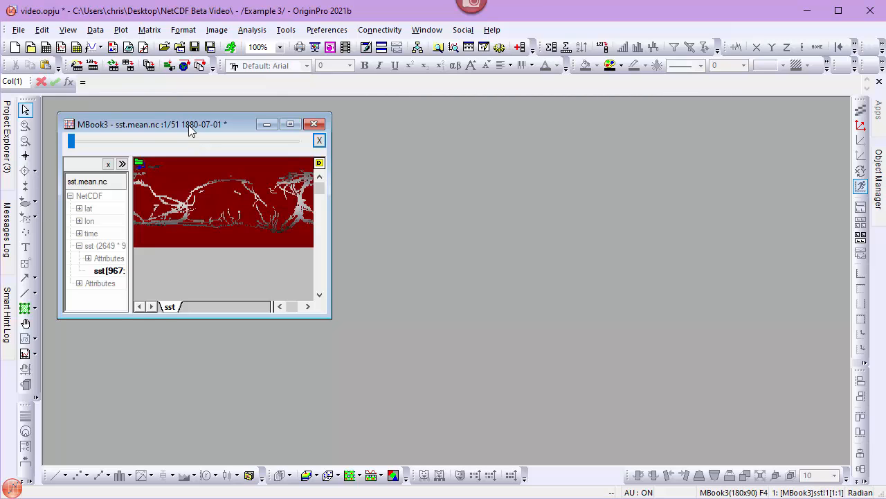
mouse_move(150, 29)
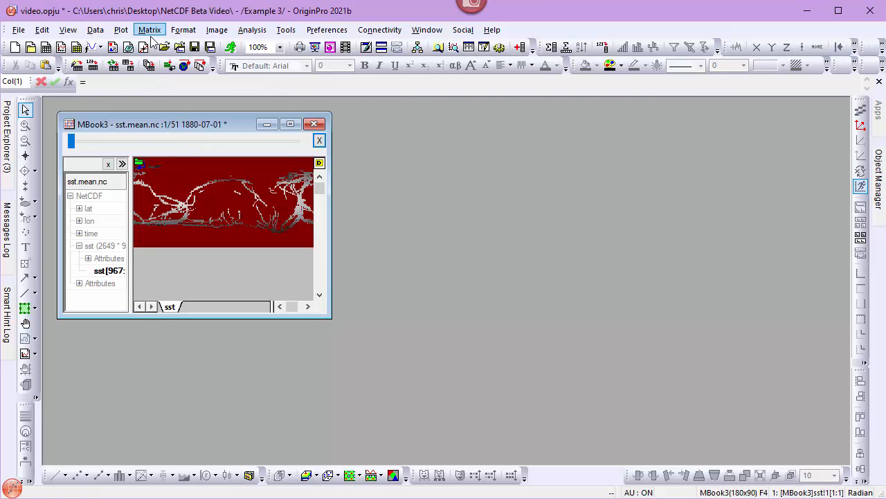
Step: Compute the Mean of all 51 sst maps with Descriptive Statistics, Recalculate set to Auto
click(150, 29)
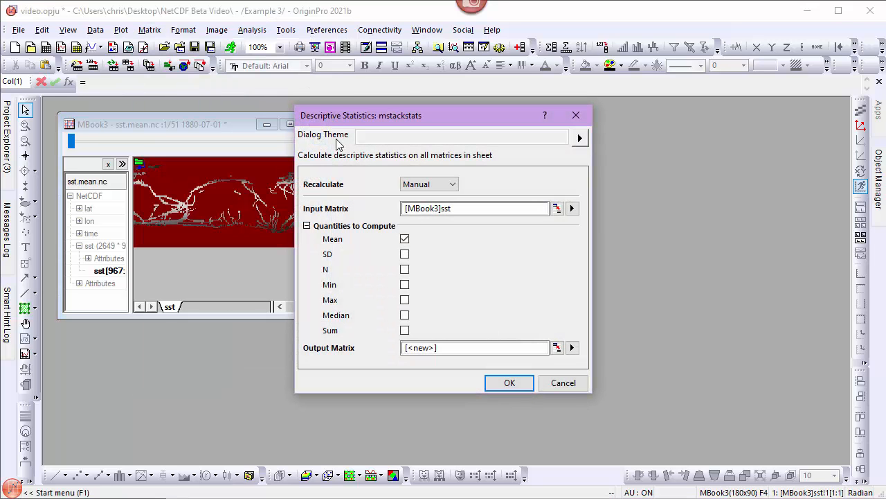
mouse_move(393, 234)
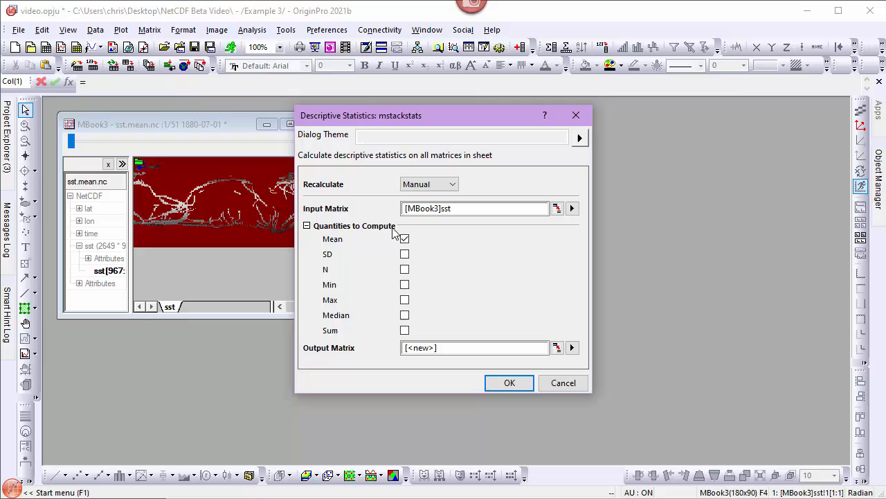
click(453, 184)
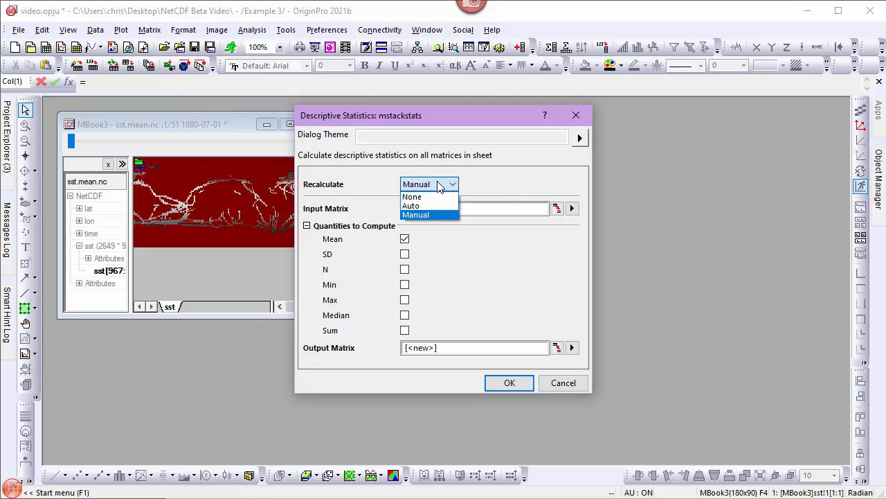
click(411, 206)
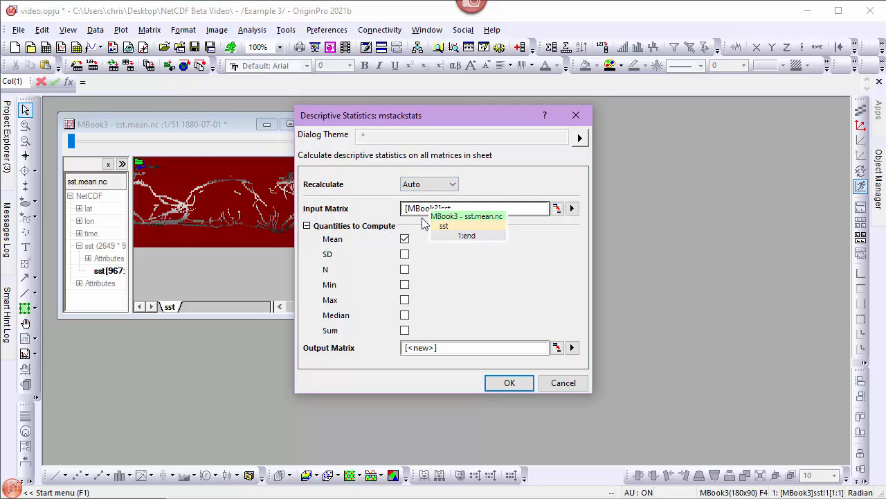
click(443, 226)
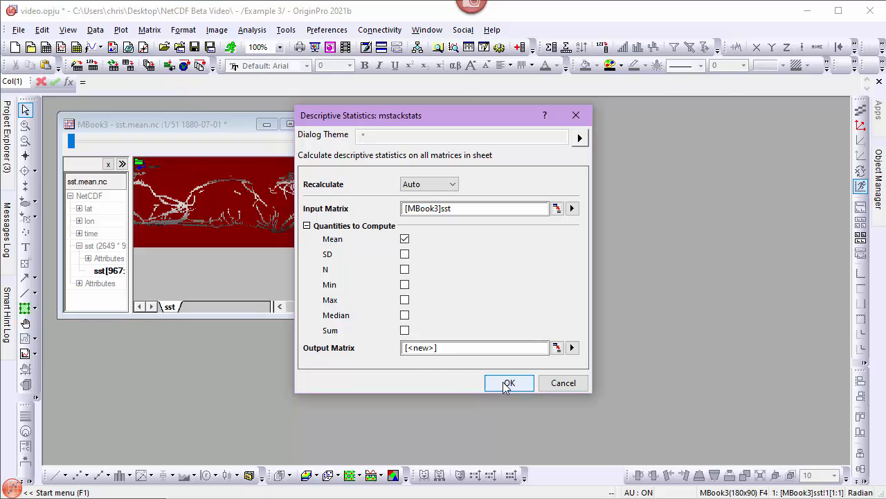
click(509, 382)
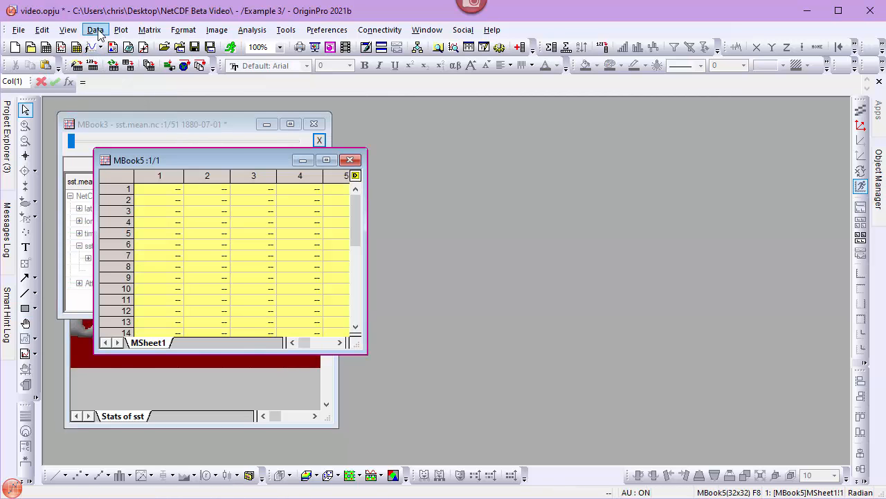
Step: Import July sst from 1990-07-01 to 2000-07-01, reading 1 and skipping 11
click(96, 29)
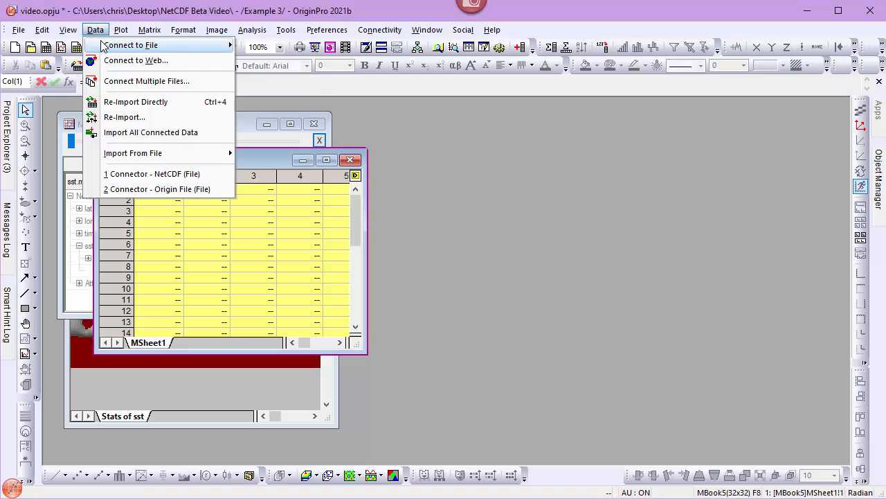
click(152, 174)
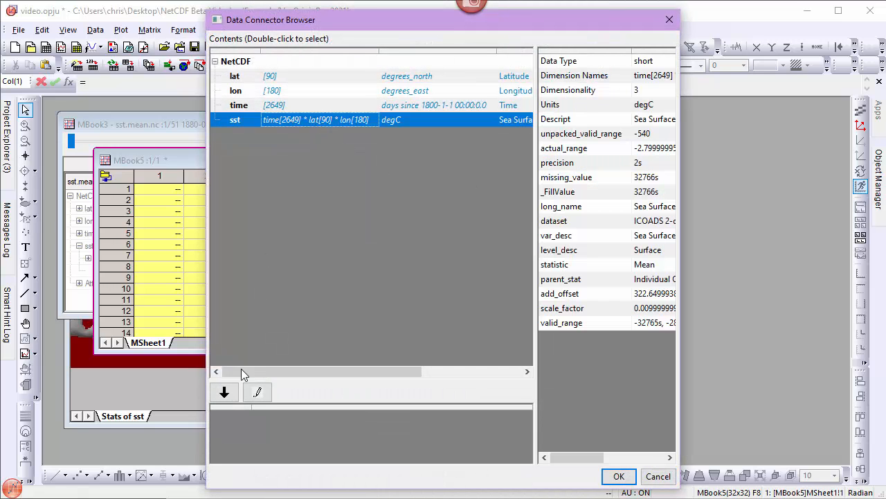
mouse_move(257, 392)
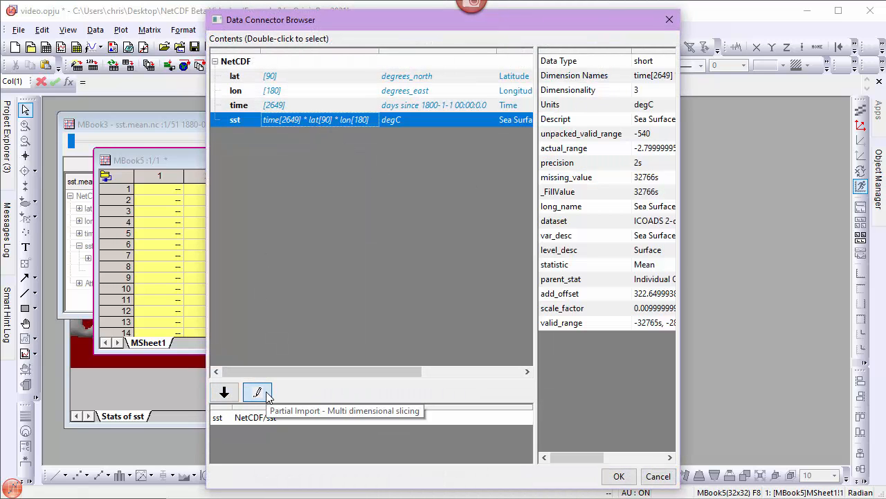
click(256, 391)
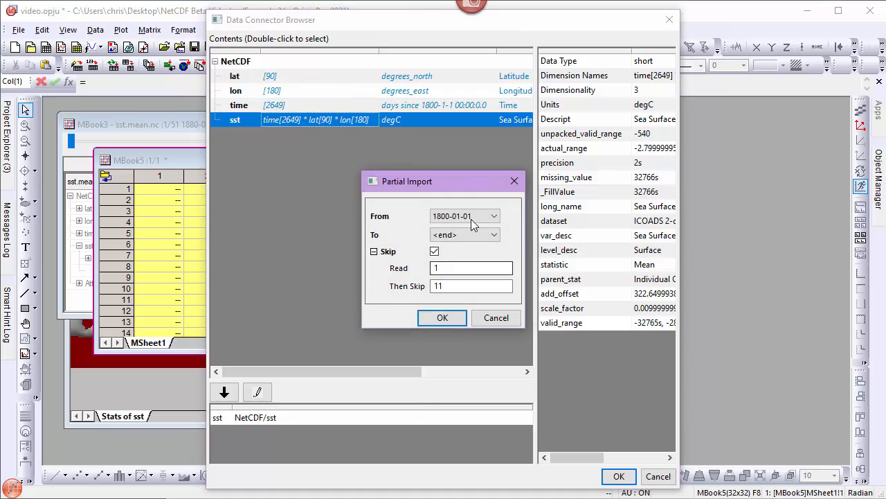
click(493, 216)
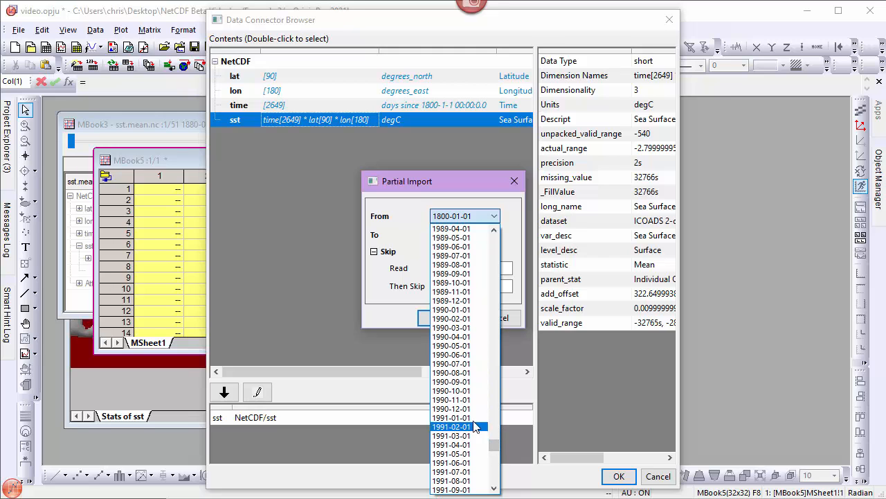
click(451, 371)
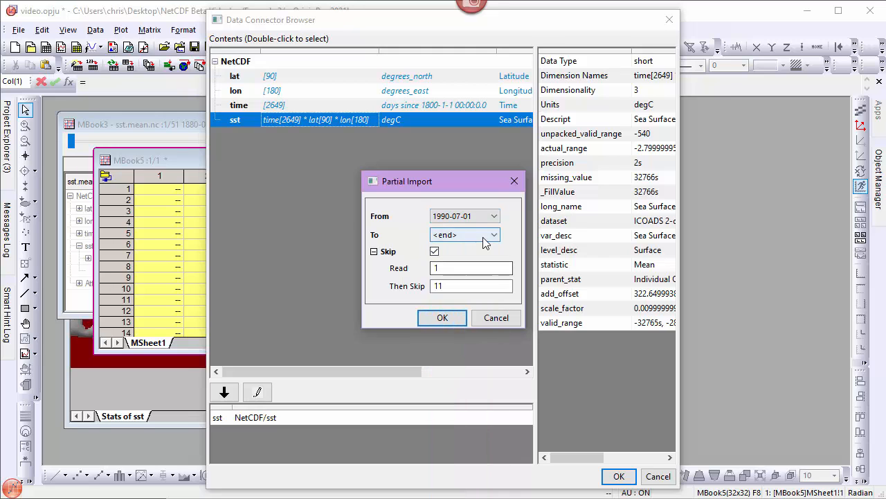
click(493, 234)
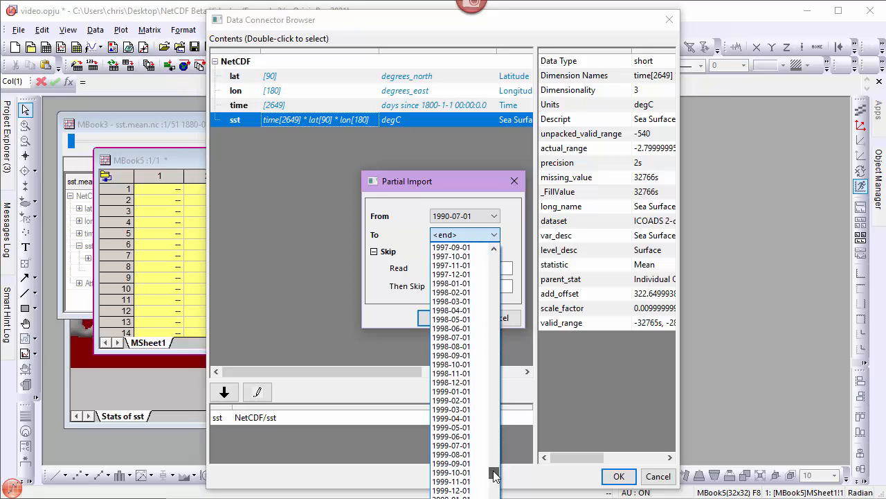
scroll(down, 3)
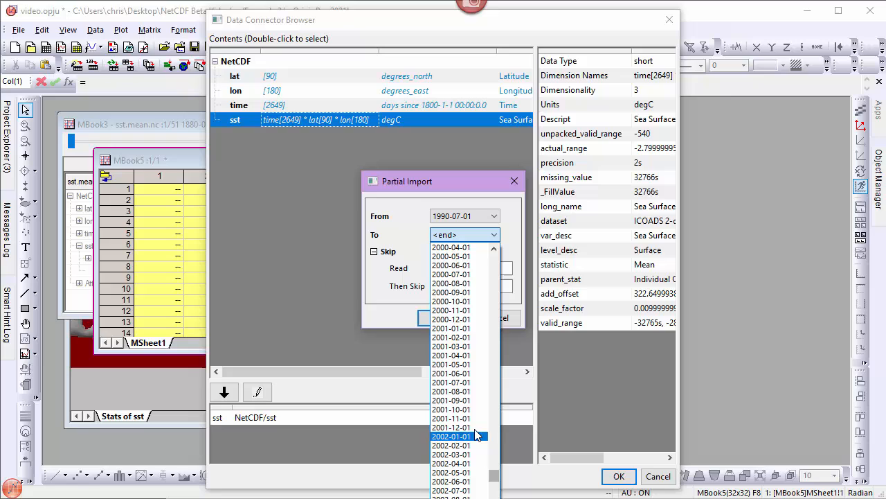
click(451, 274)
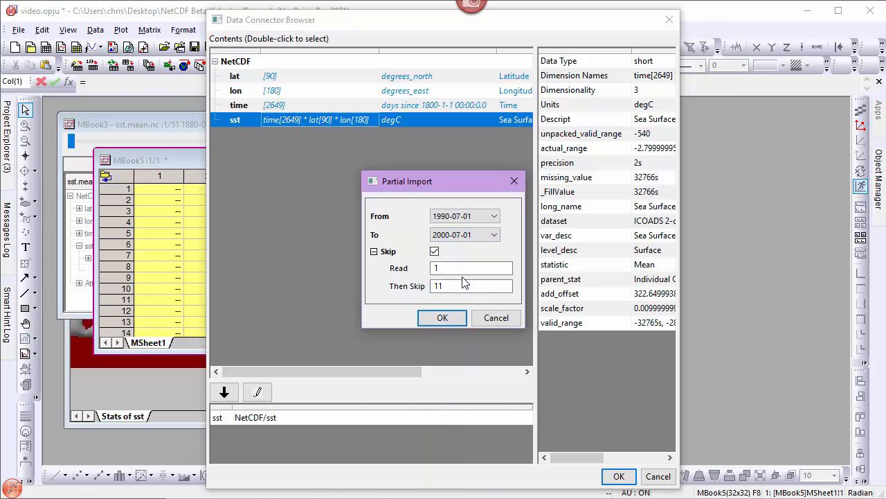
click(441, 317)
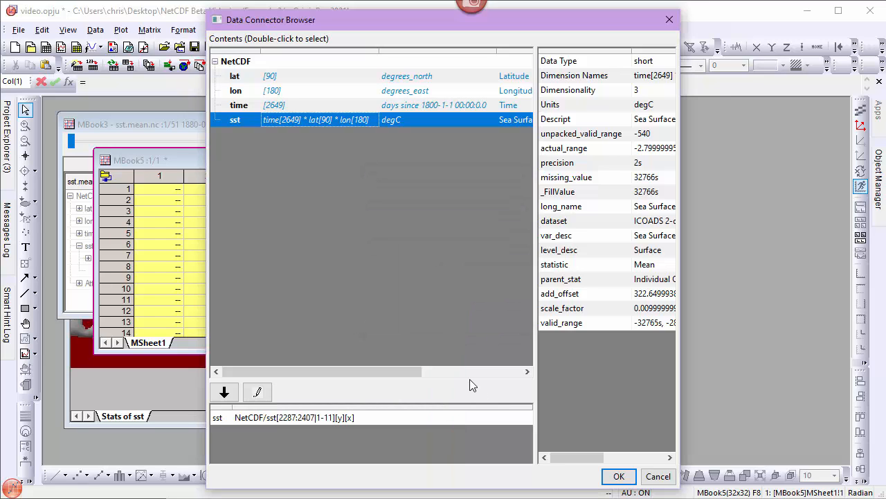
click(618, 477)
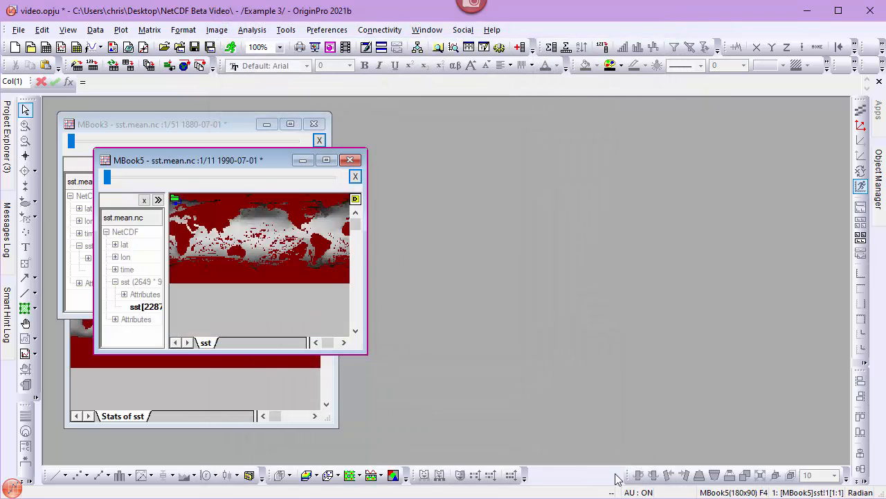
mouse_move(199, 164)
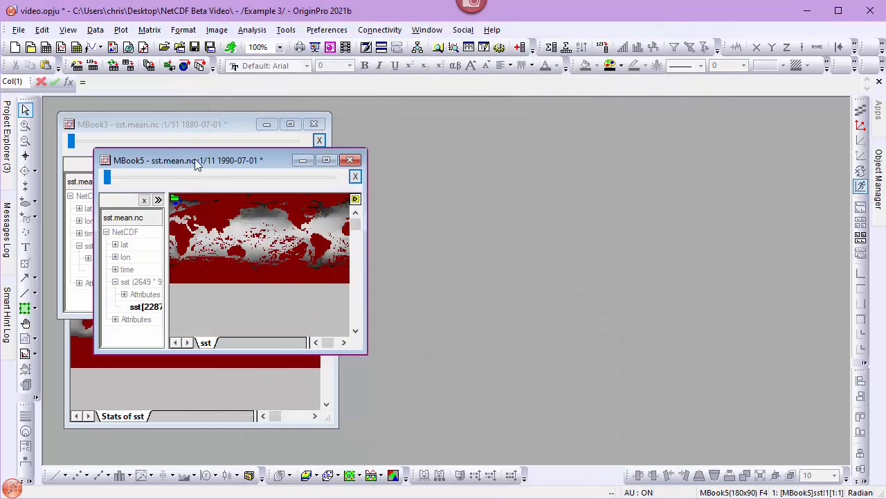
Step: Compute the mean of the 11 July maps into MBook6 with Descriptive Statistics
click(149, 30)
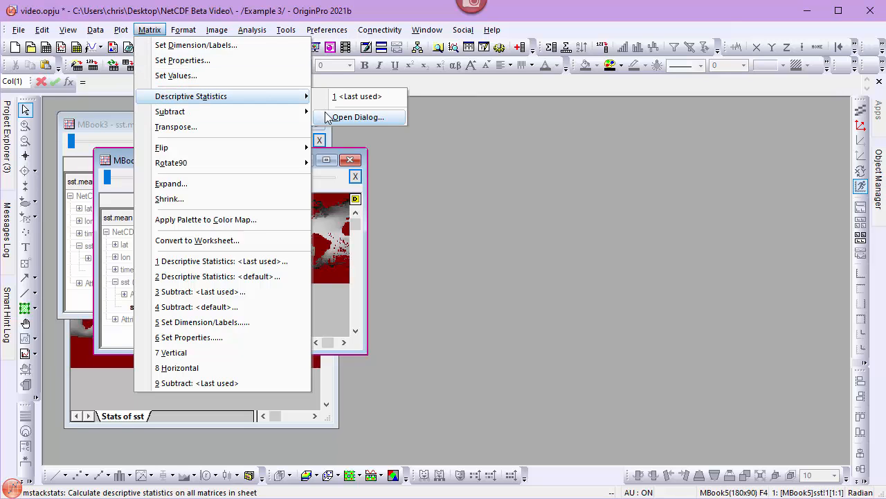
click(358, 116)
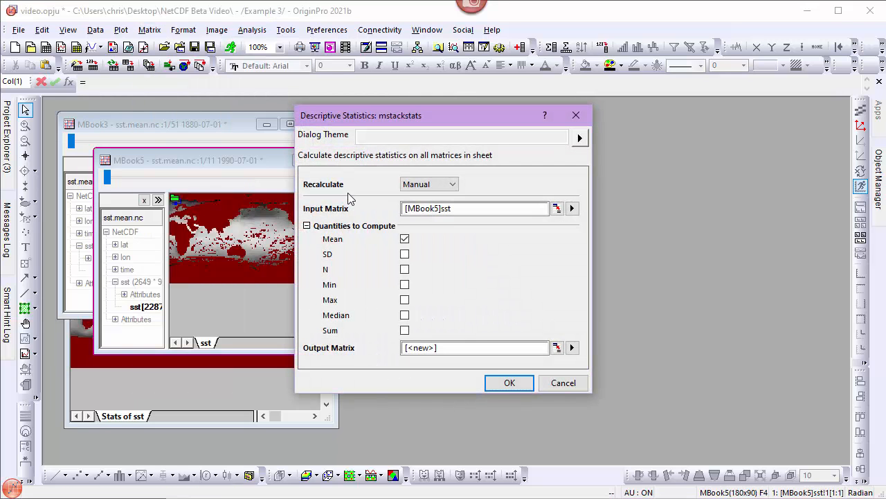
click(453, 184)
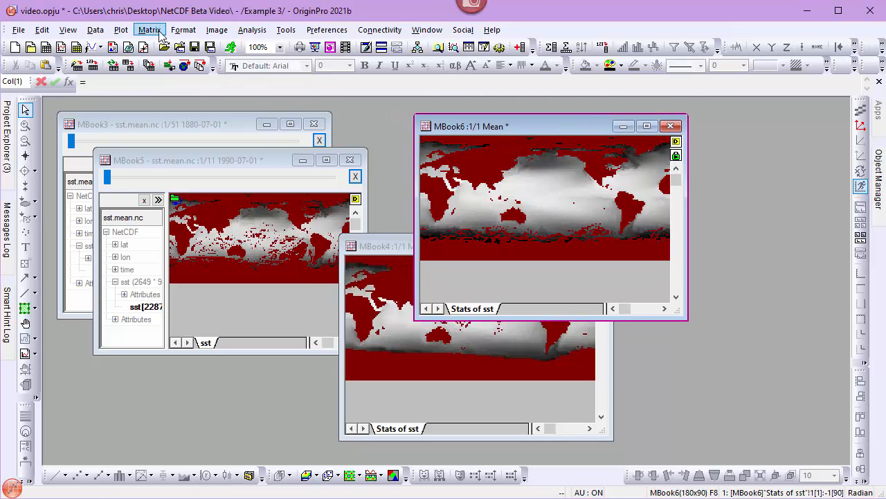
Step: Subtract [MBook4] Stats of sst from [MBook6] Stats of sst, Auto recalculate, and enlarge MBook7
click(150, 29)
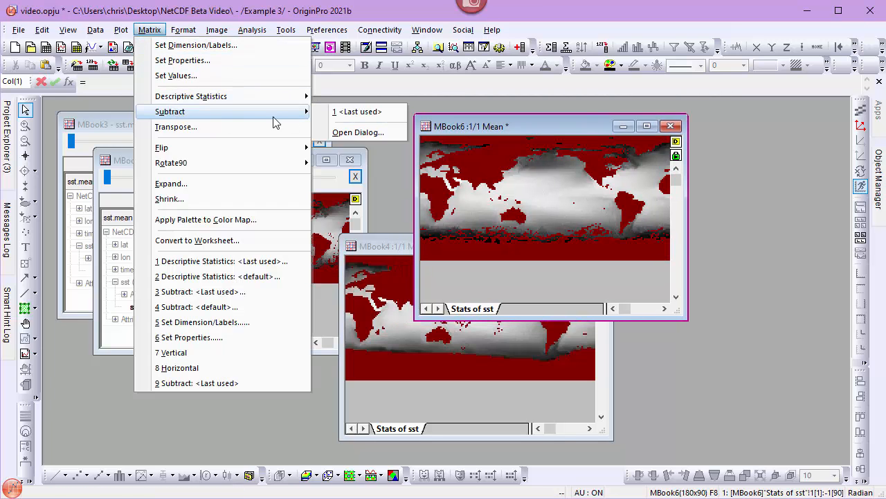
click(357, 132)
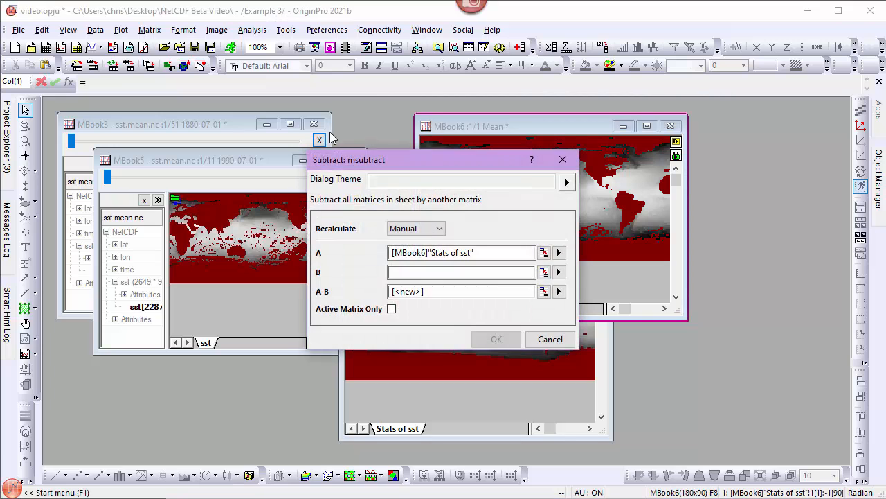
drag(349, 160, 172, 129)
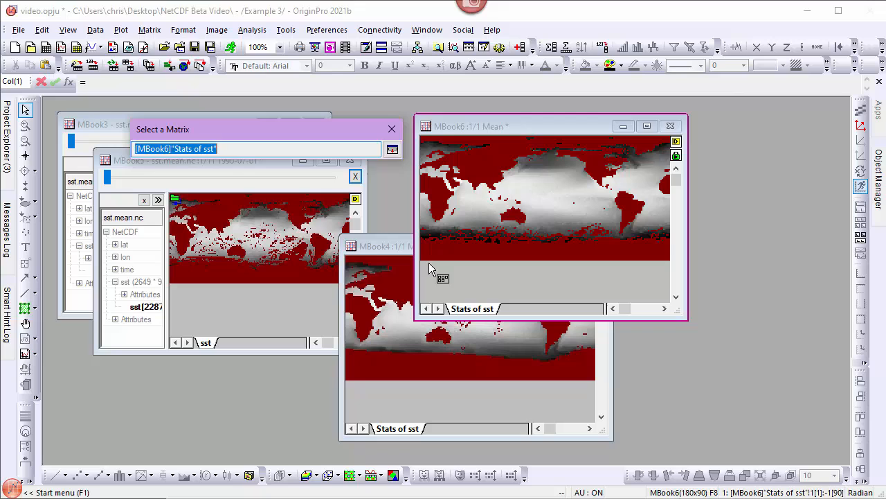
click(392, 150)
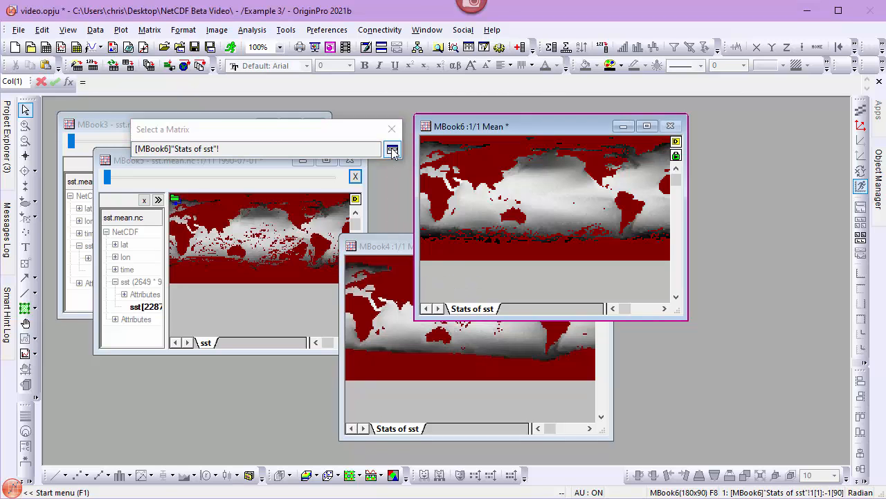
click(393, 151)
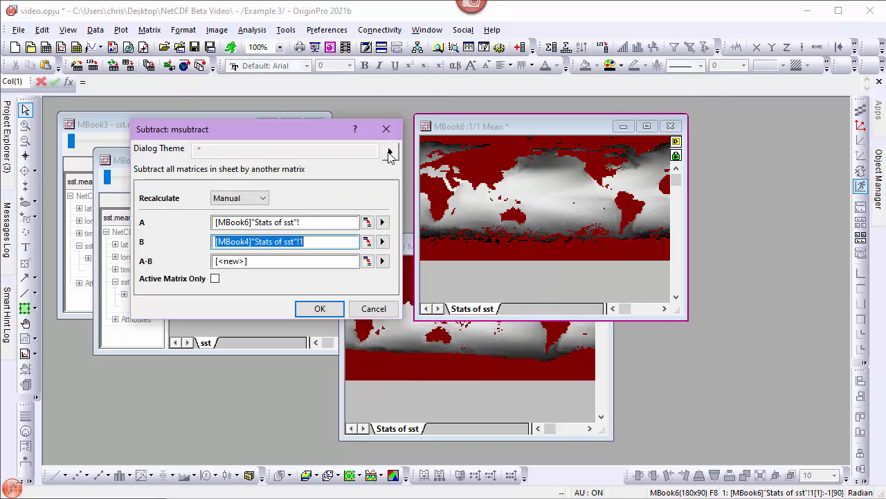
click(262, 197)
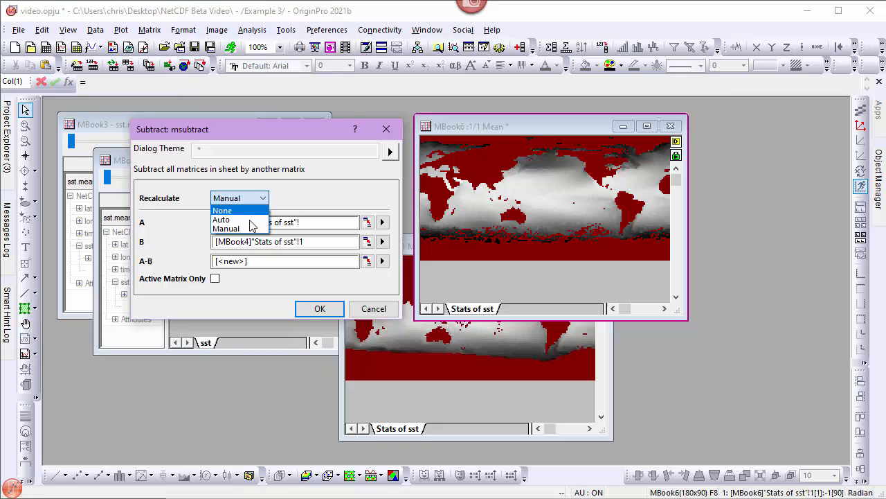
click(220, 219)
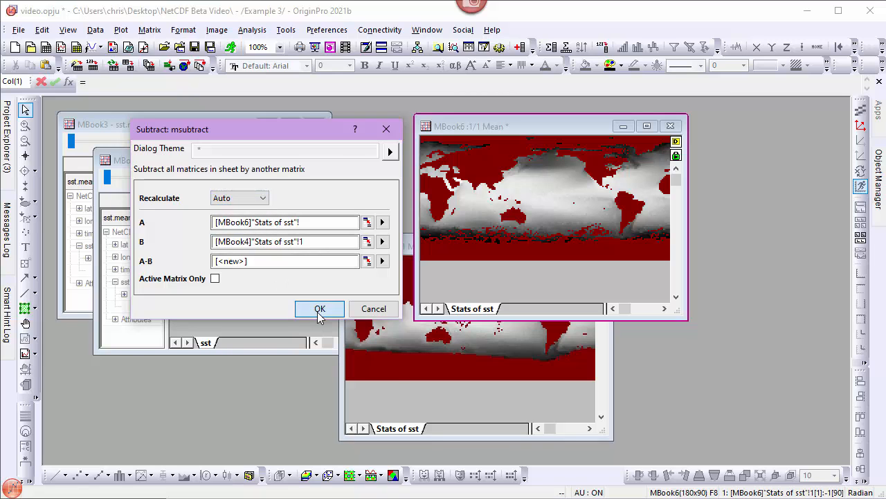
click(320, 309)
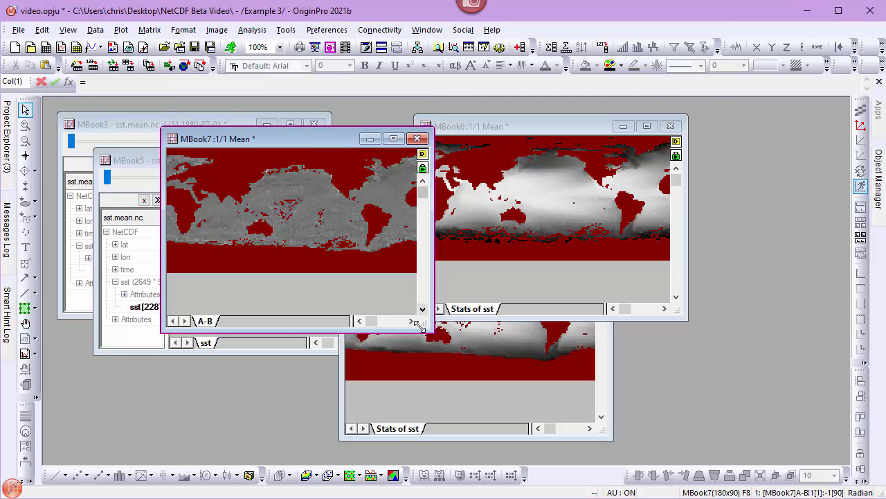
drag(426, 329, 516, 384)
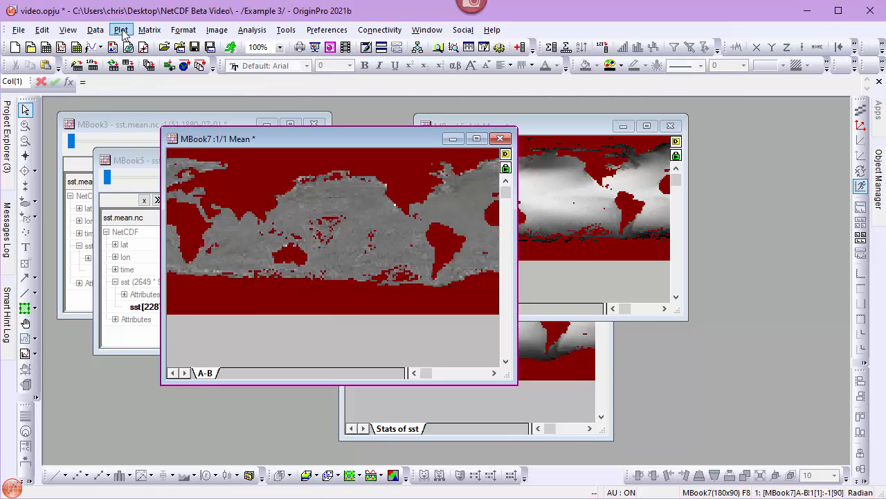
Step: Image-plot MBook7, fit the page to the layer, and apply the WeatherTemperature palette
click(121, 29)
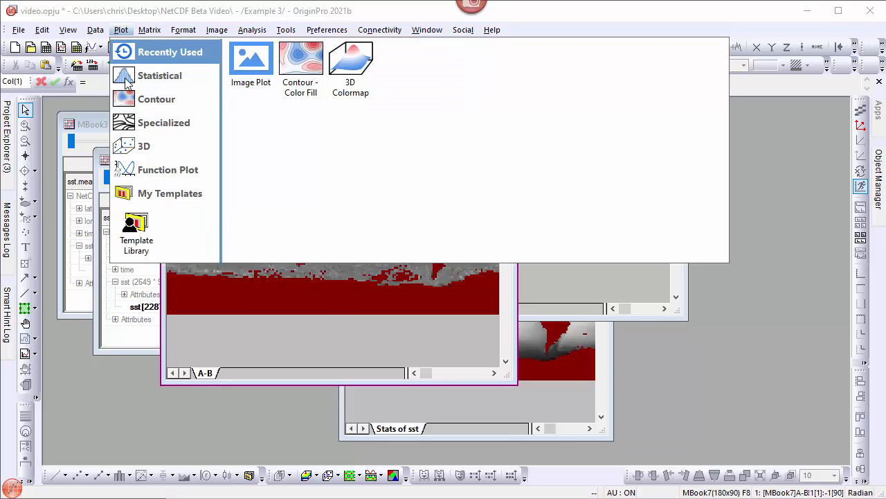
click(156, 98)
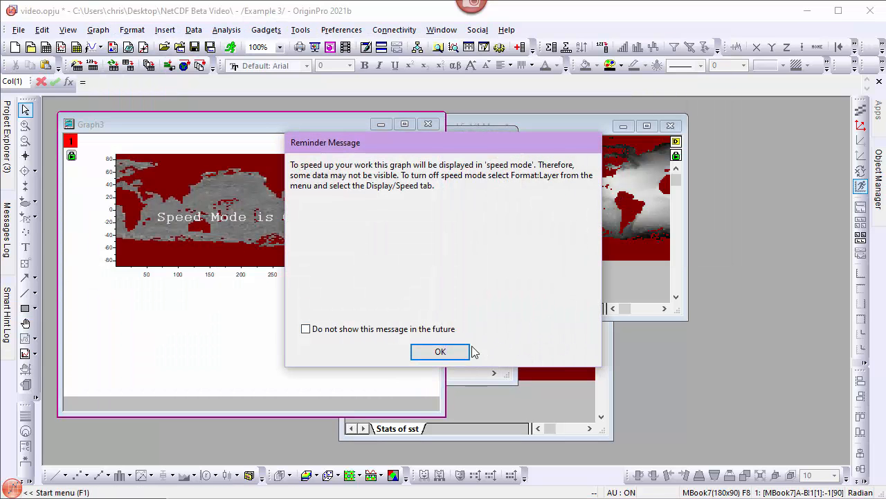
click(439, 352)
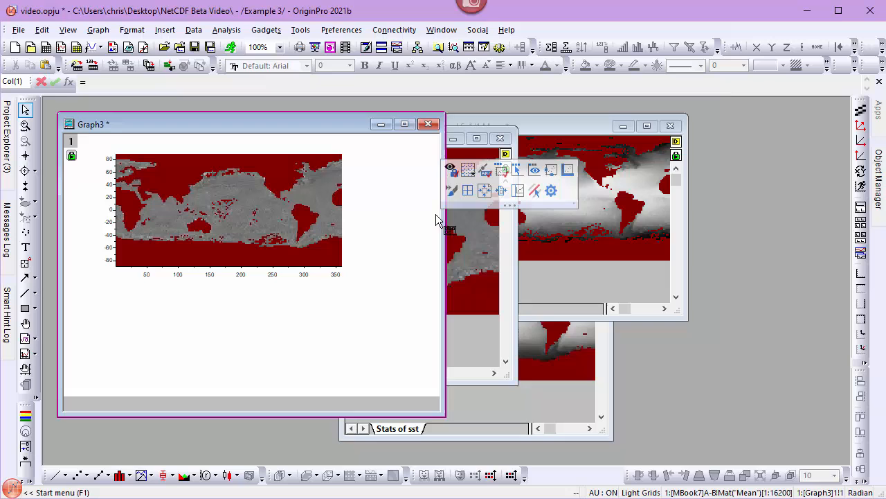
mouse_move(500, 191)
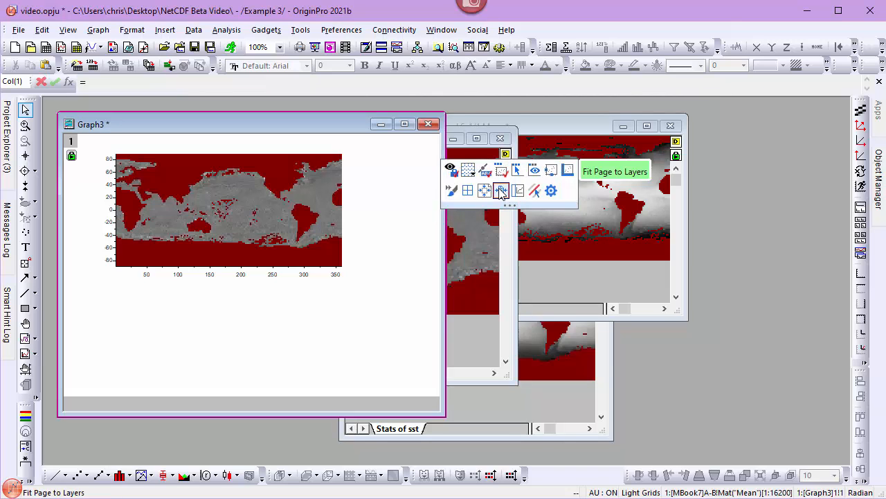
click(501, 190)
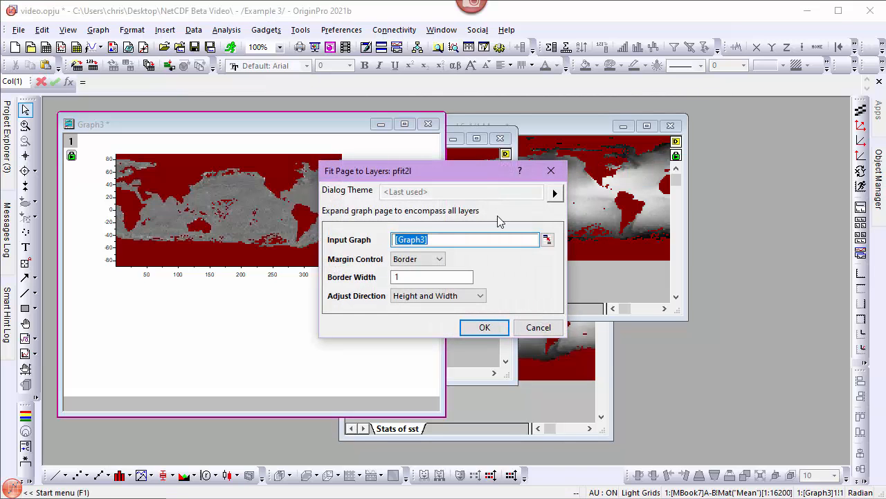
click(484, 327)
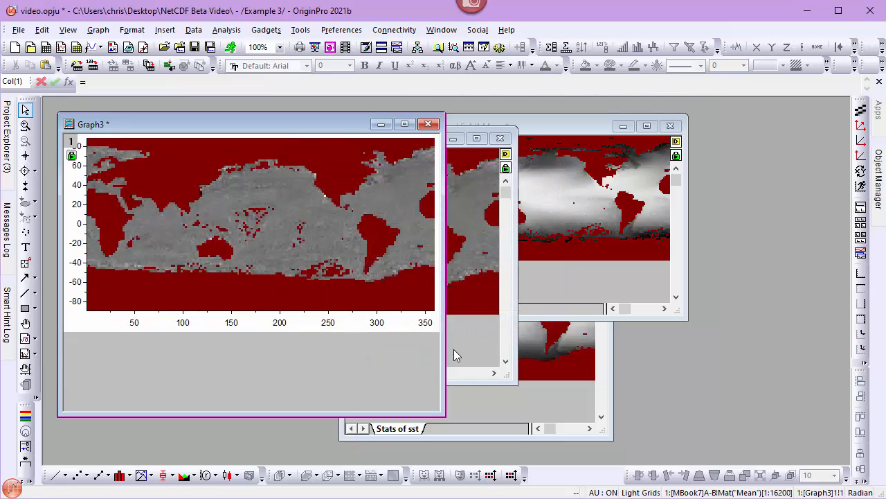
mouse_move(446, 348)
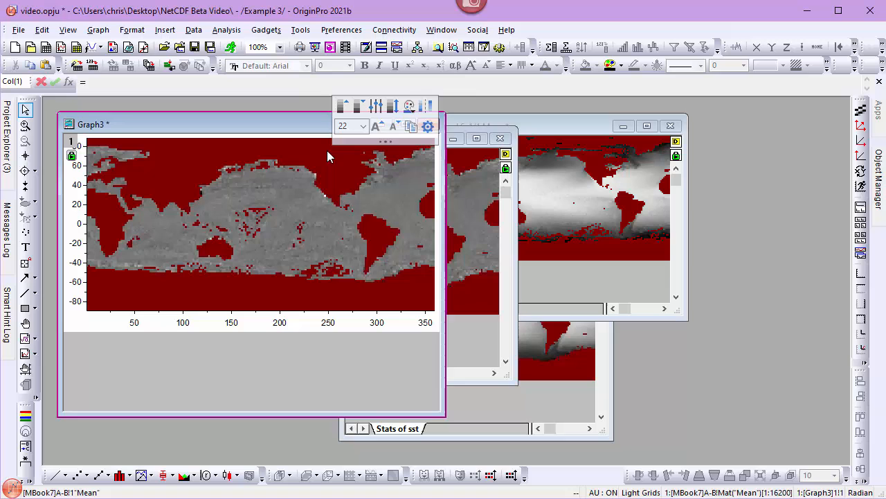
click(409, 105)
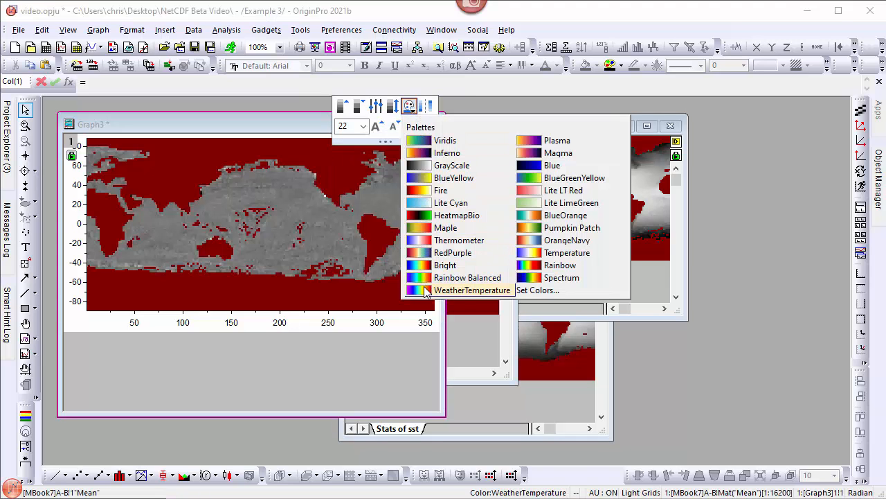
click(472, 290)
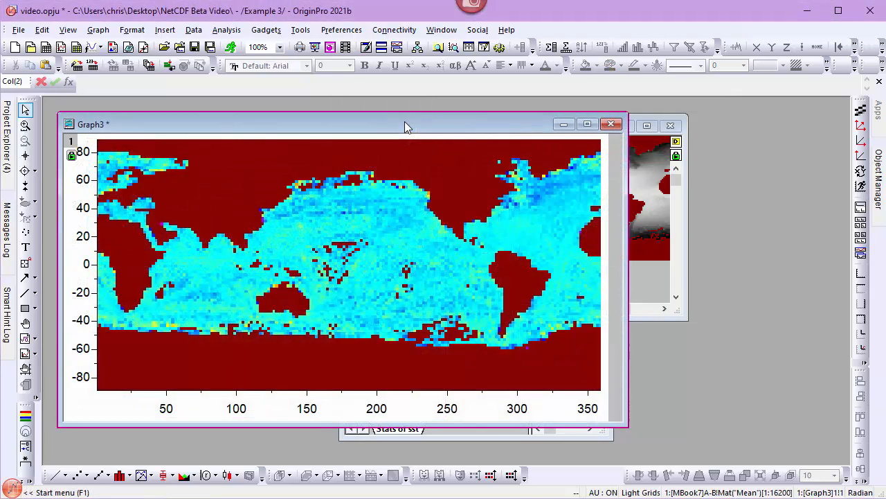
mouse_move(407, 137)
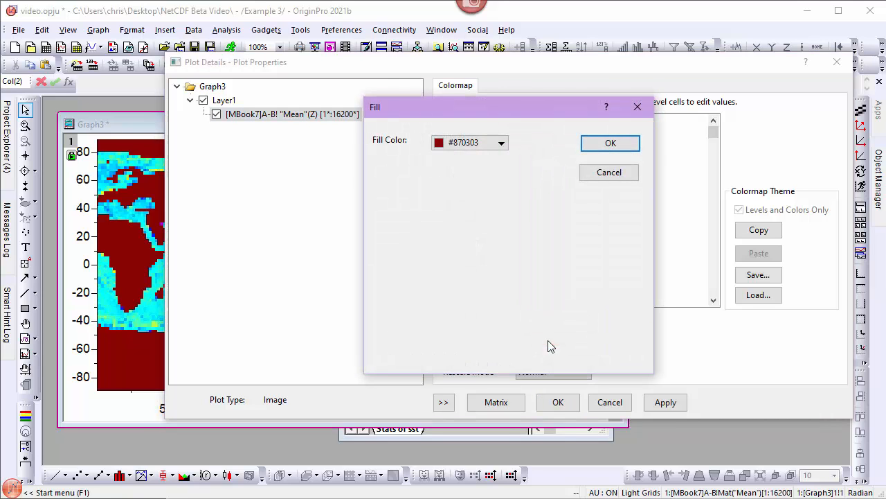
Step: Set the colormap's missing-value fill colour to LT Gray and apply the Plot Details changes
click(501, 143)
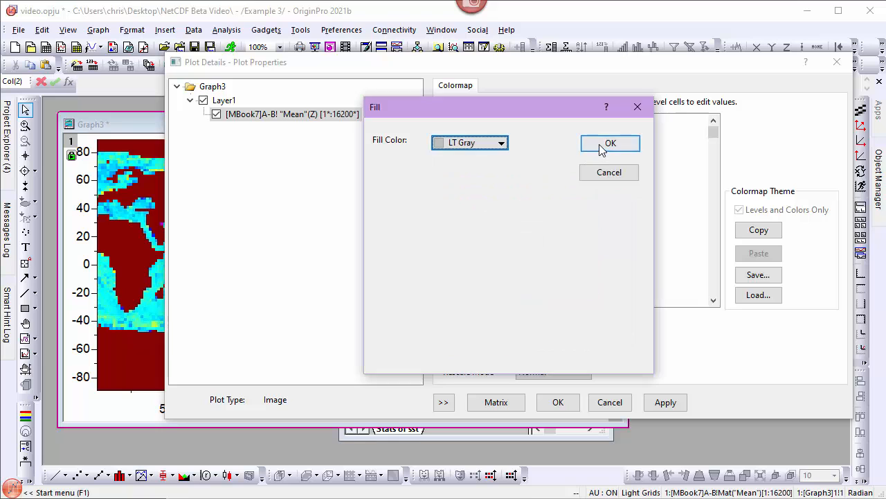
click(610, 144)
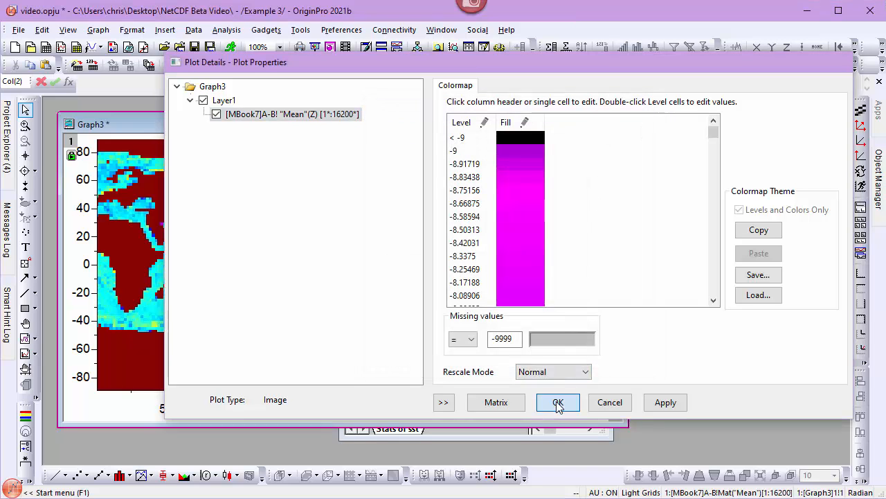
click(557, 402)
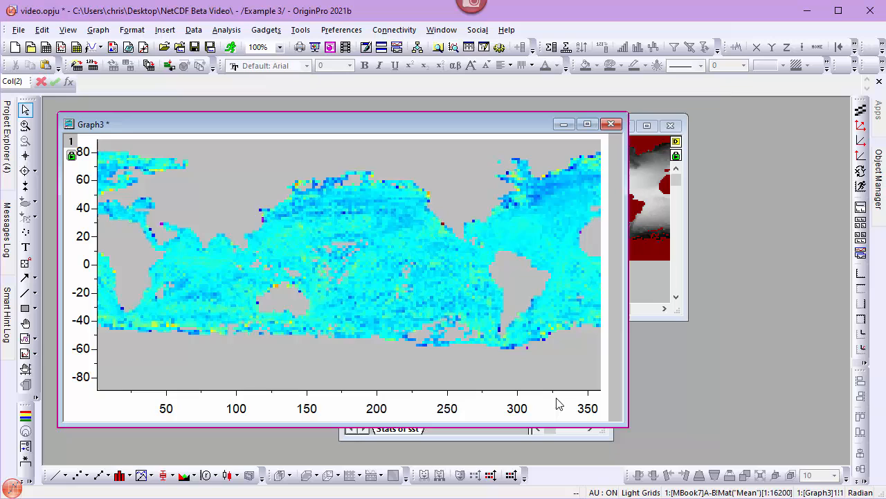
mouse_move(169, 164)
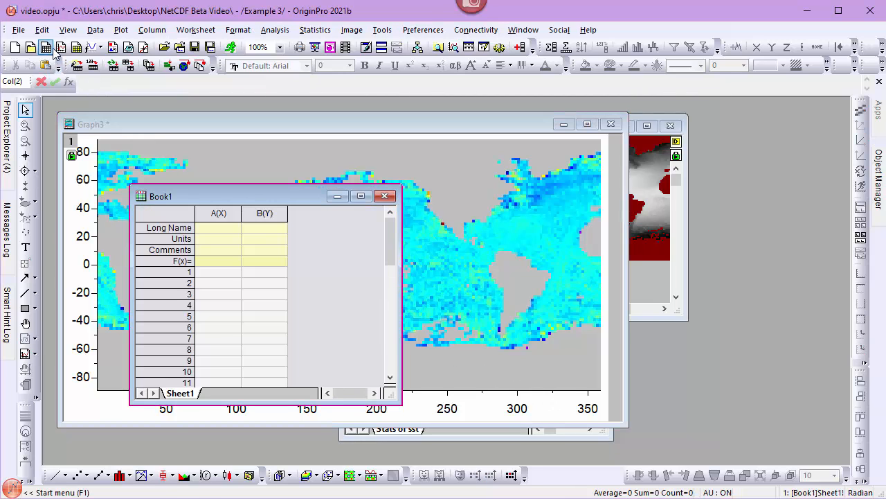
Step: Create a new workbook connected to the Map Data Origin project file
click(95, 29)
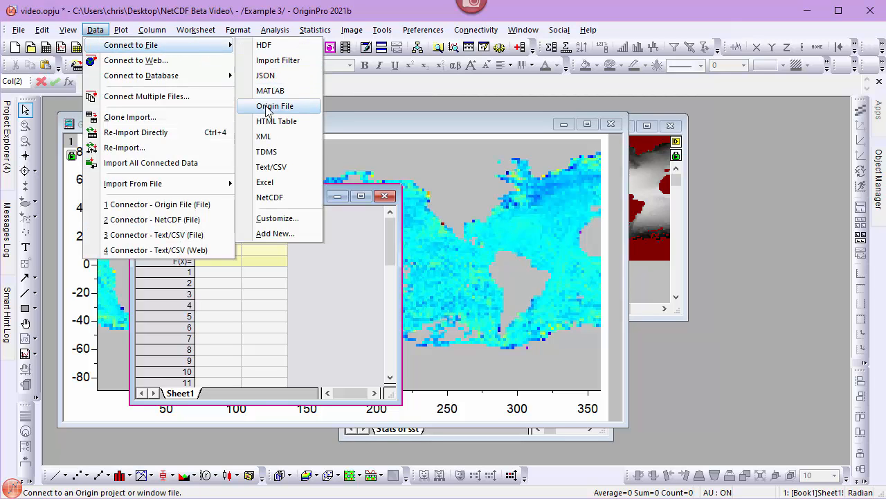
click(275, 105)
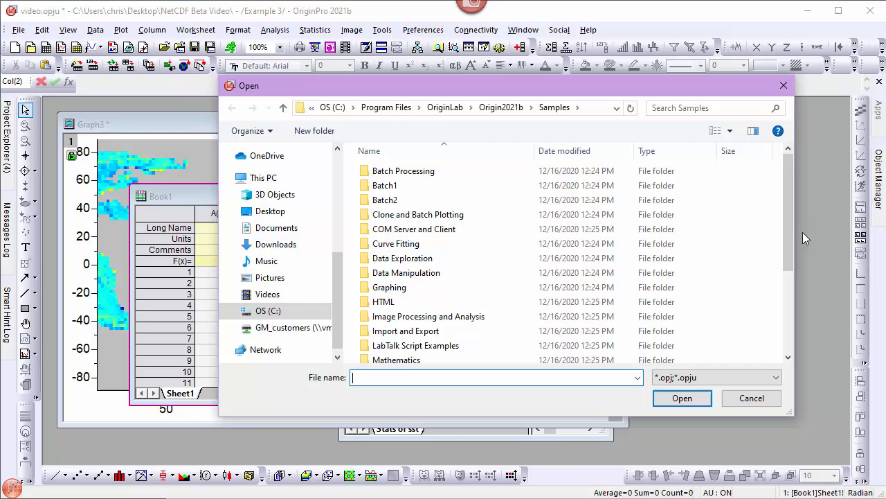
scroll(down, 3)
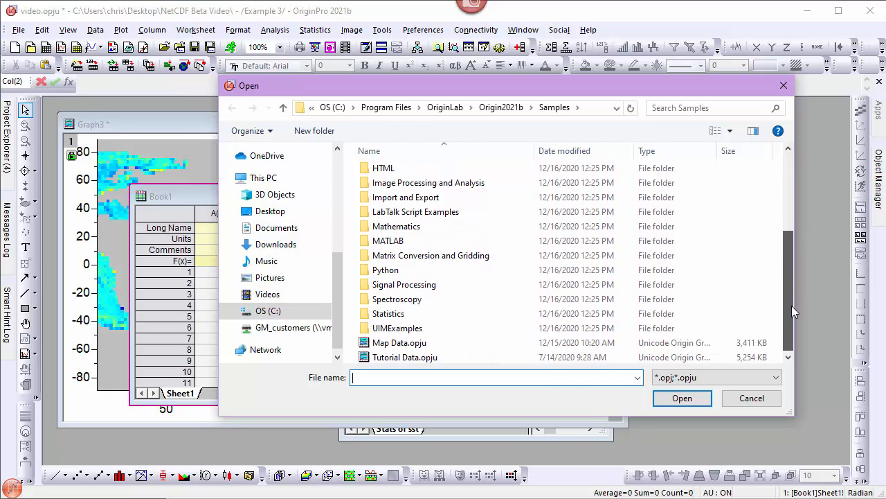
click(399, 340)
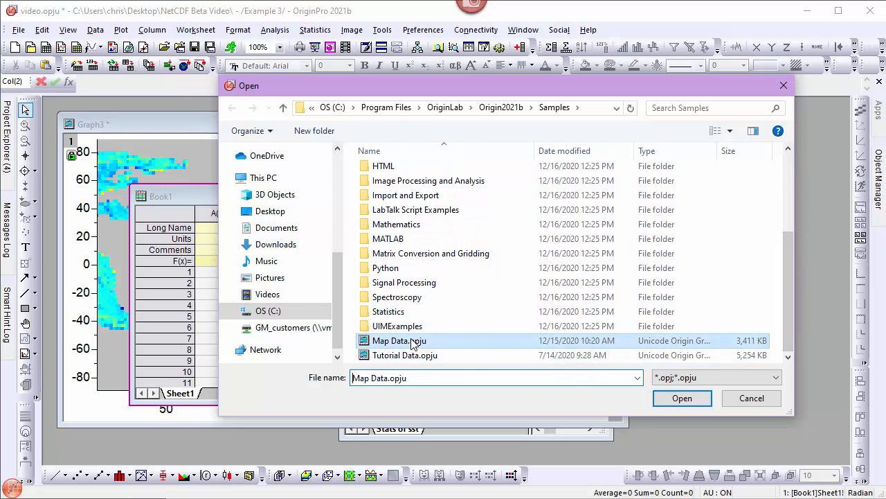
click(682, 398)
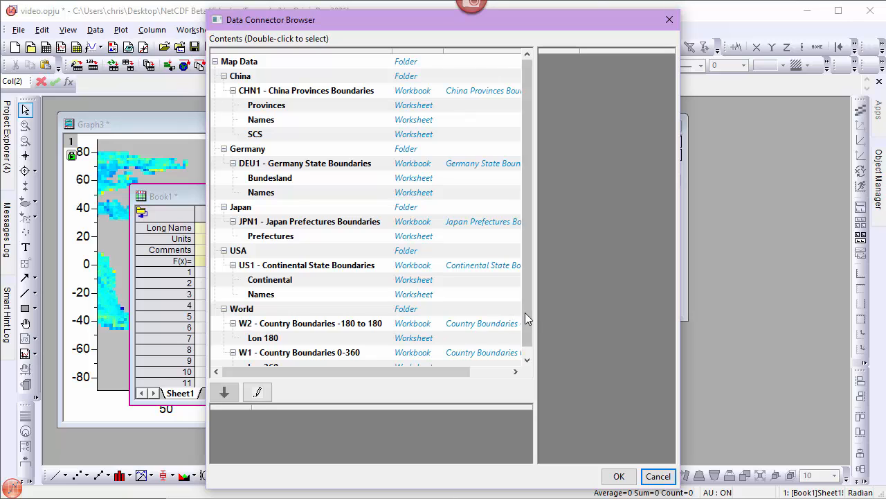
Step: Import the Lon 360 boundaries sheet, place it beside Graph3, and select latitude column B
scroll(down, 3)
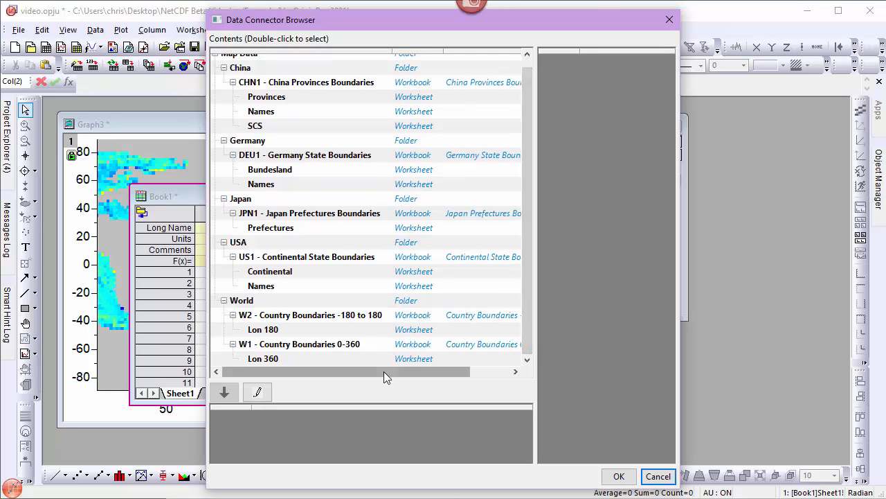
click(263, 358)
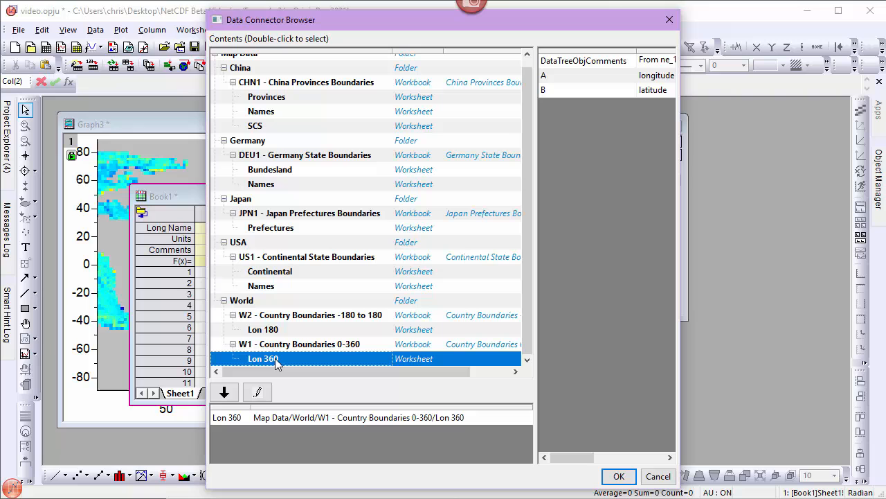
mouse_move(516, 477)
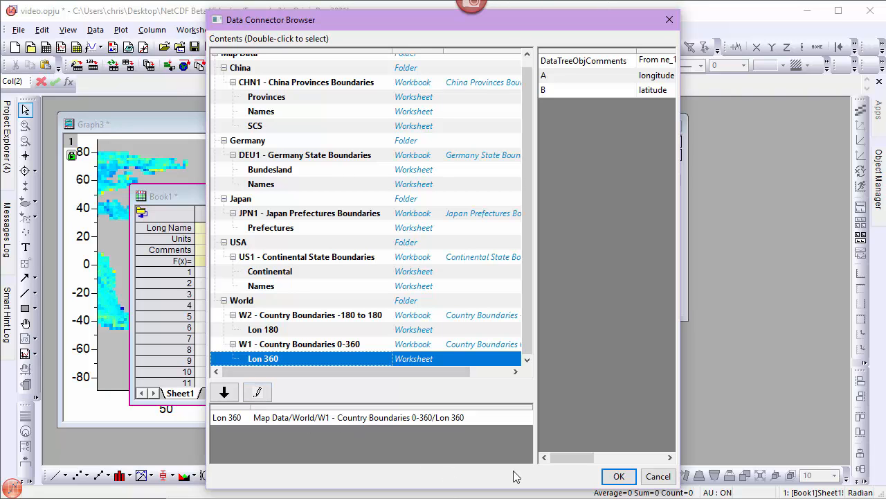
click(618, 476)
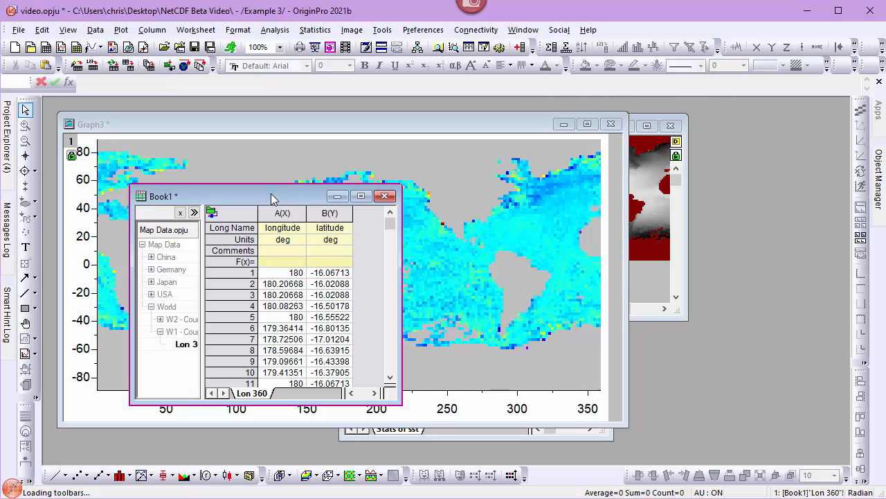
drag(270, 196, 722, 204)
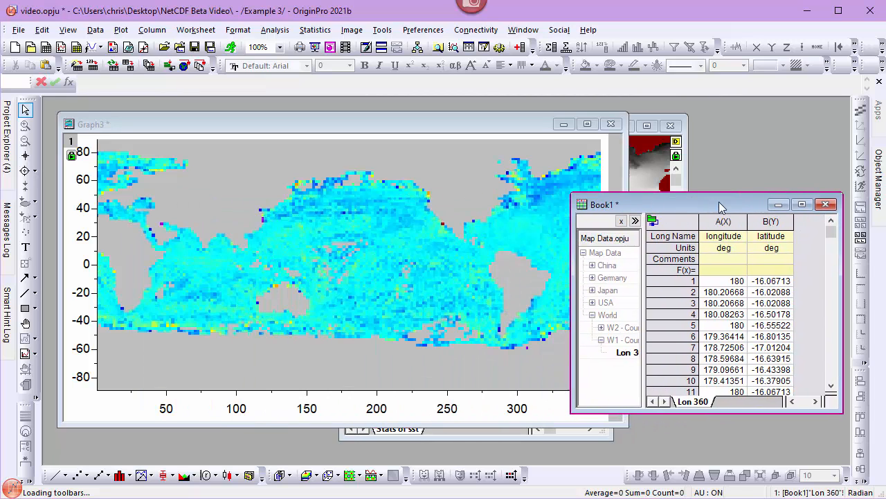
click(787, 220)
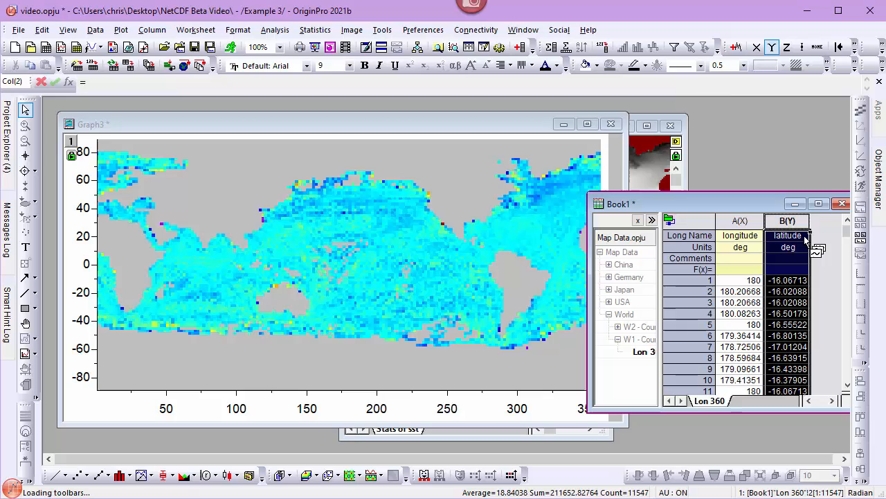
mouse_move(471, 273)
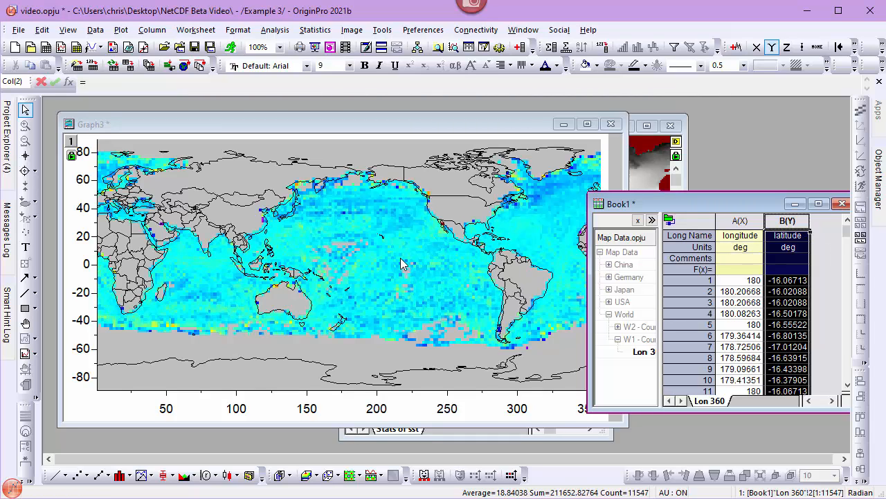
mouse_move(407, 230)
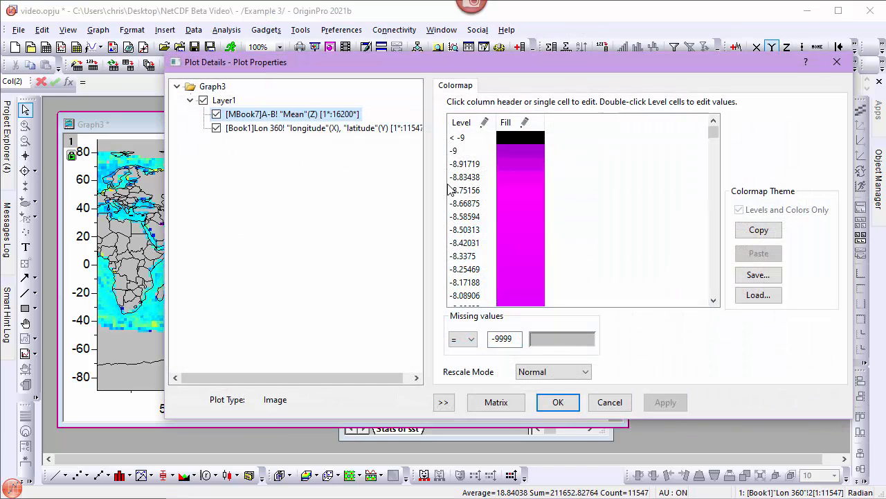
mouse_move(386, 131)
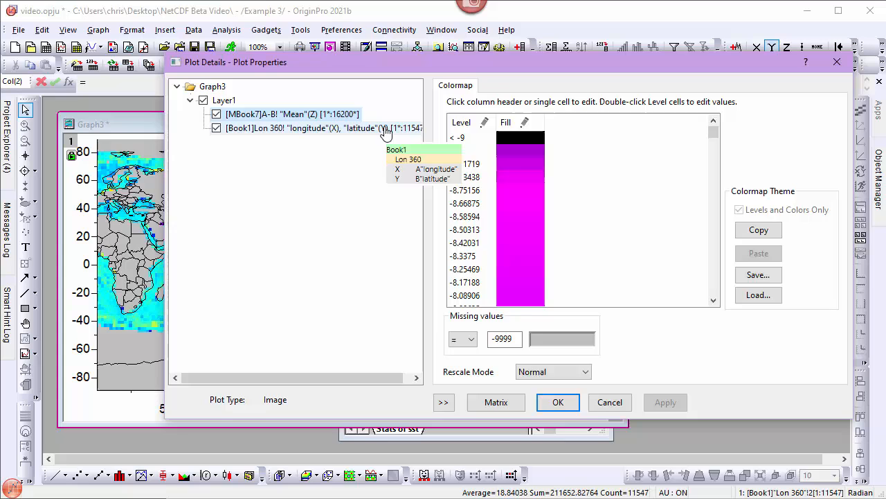
Step: Fill the country outline plot white, inclusive and broken by missing values
click(311, 127)
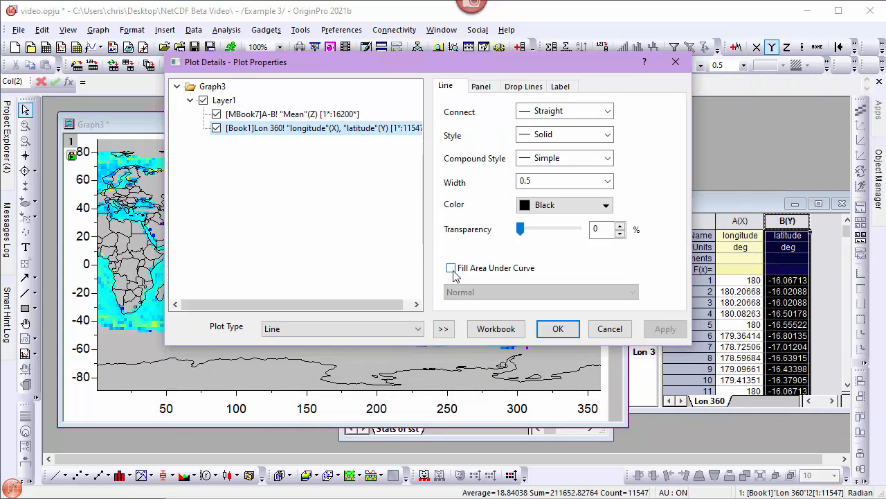
click(451, 268)
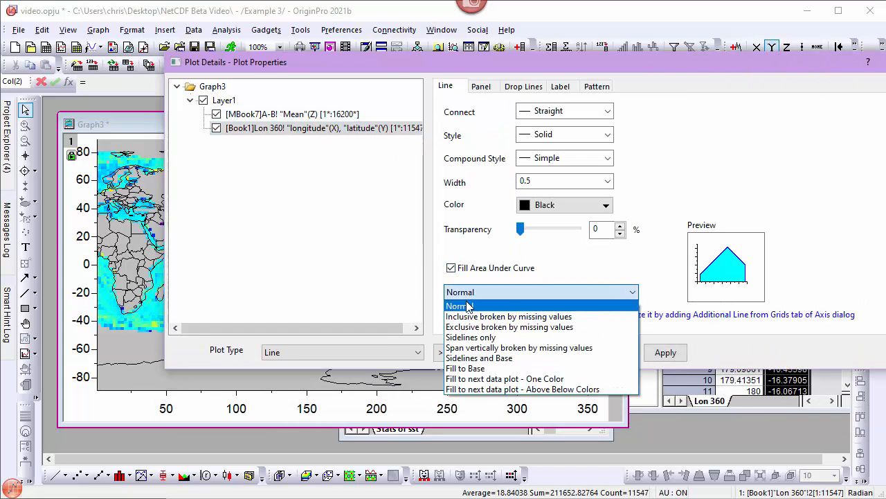
click(509, 316)
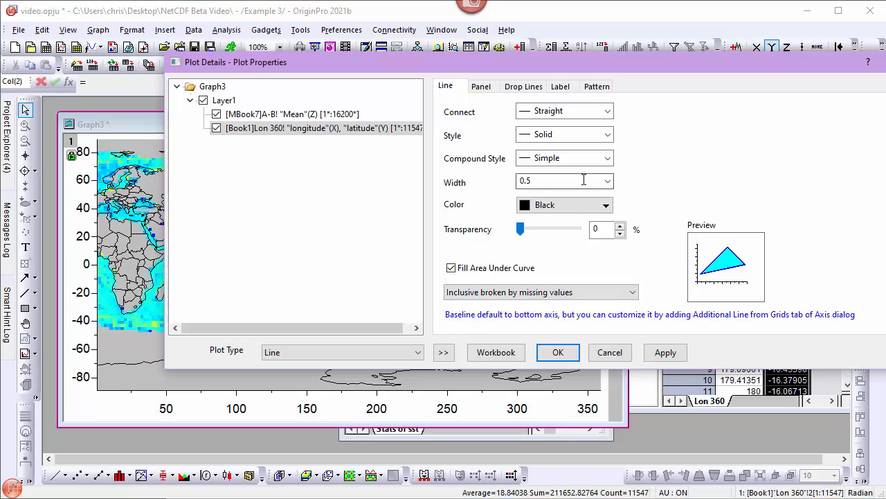
click(596, 85)
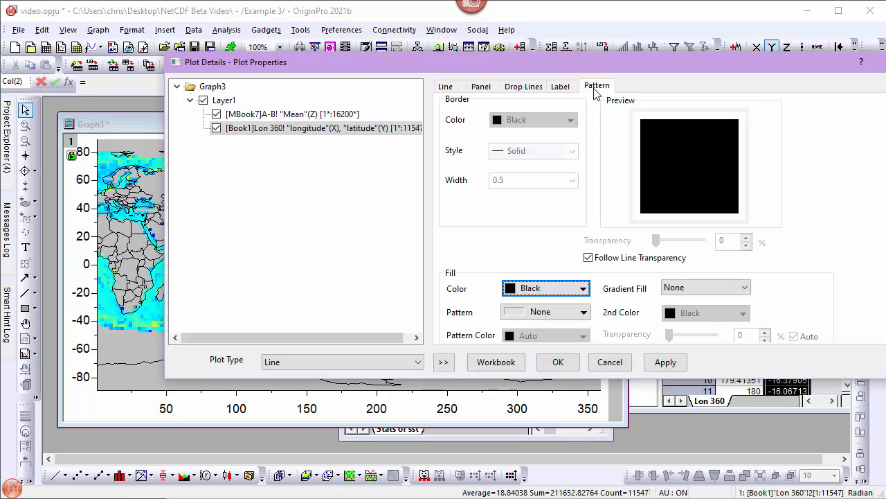
click(583, 287)
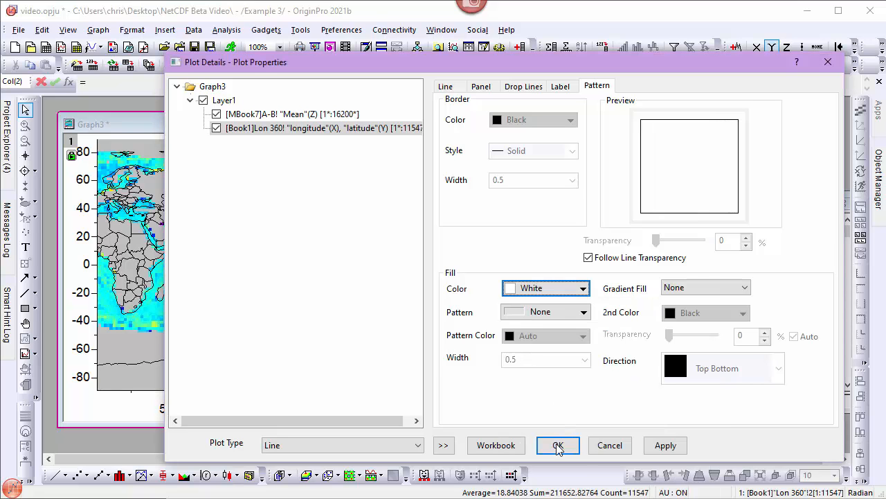
click(557, 445)
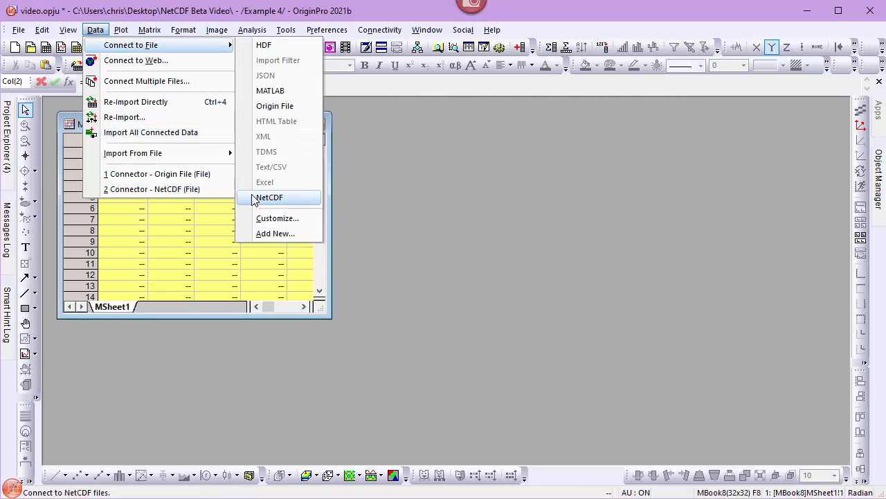
Step: Connect the matrix book to the NetCDF file air.mon.mean.v501.nc
click(269, 197)
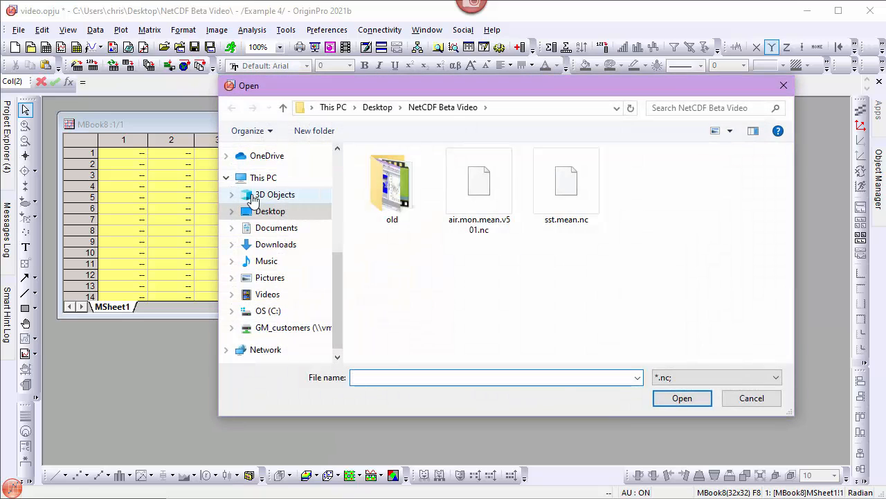
click(480, 181)
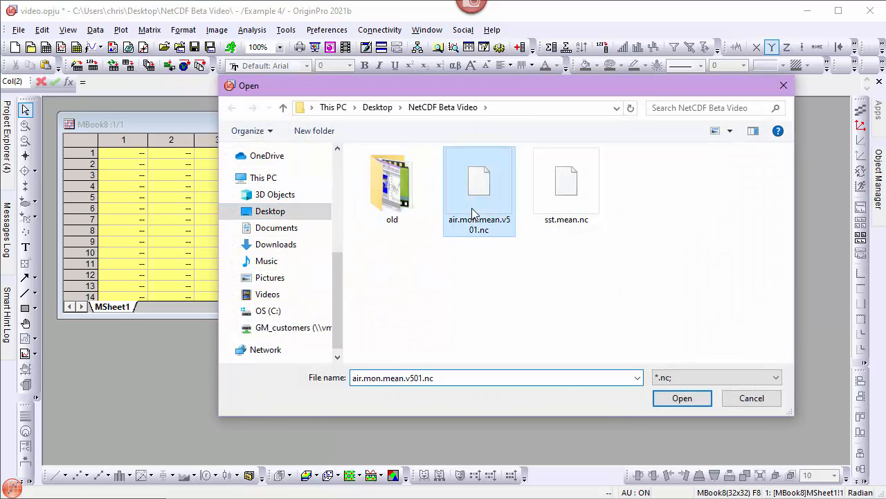
click(681, 398)
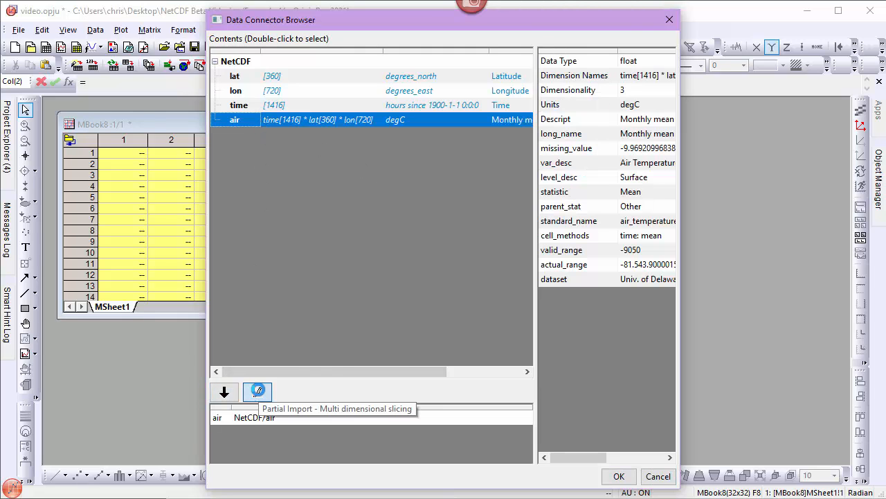
Step: Partially import air from 2016-01-01 to 2016-12-01 with no months skipped
click(257, 391)
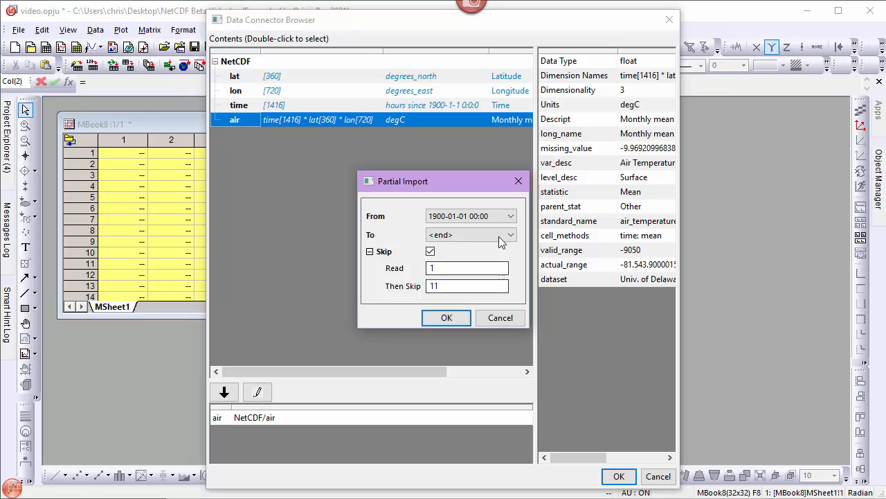
click(510, 215)
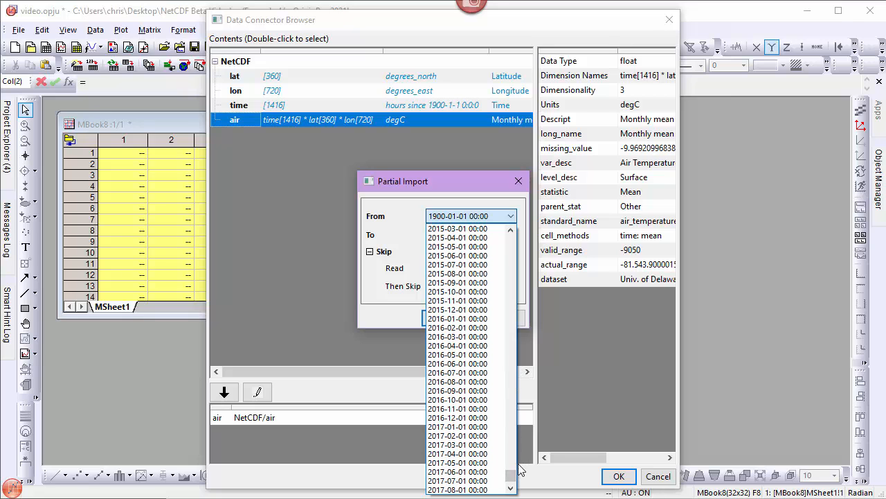
click(457, 327)
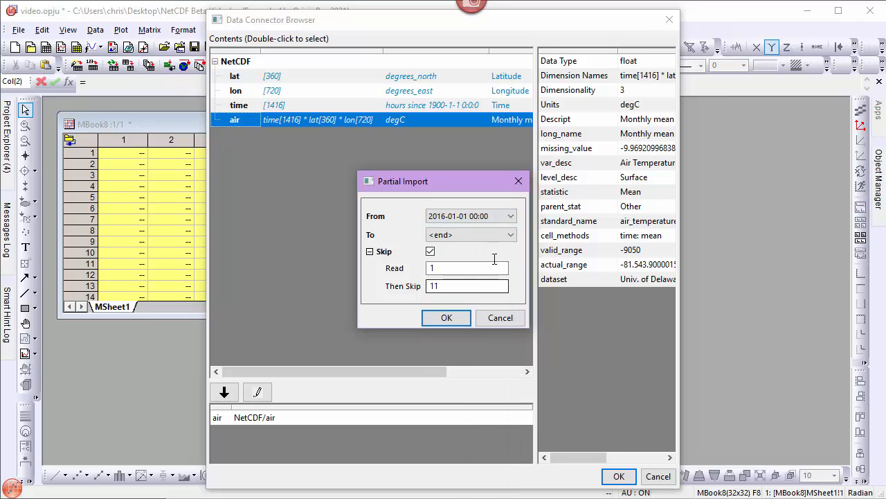
click(511, 234)
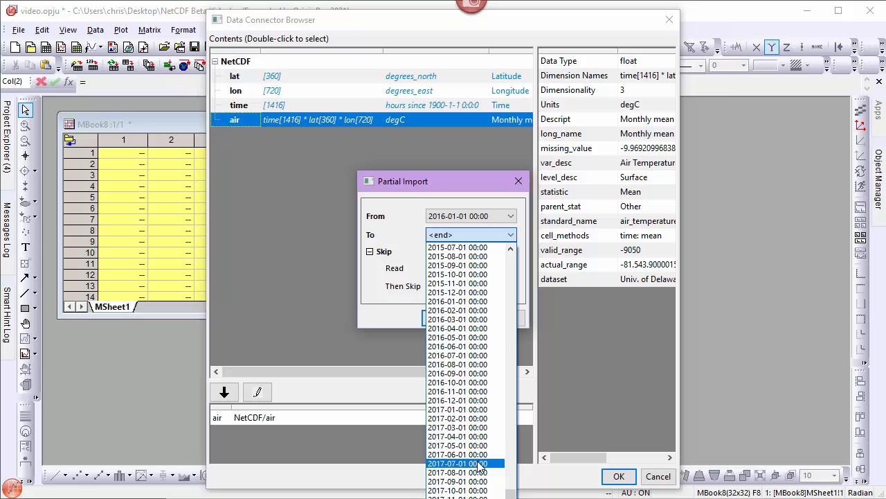
click(457, 399)
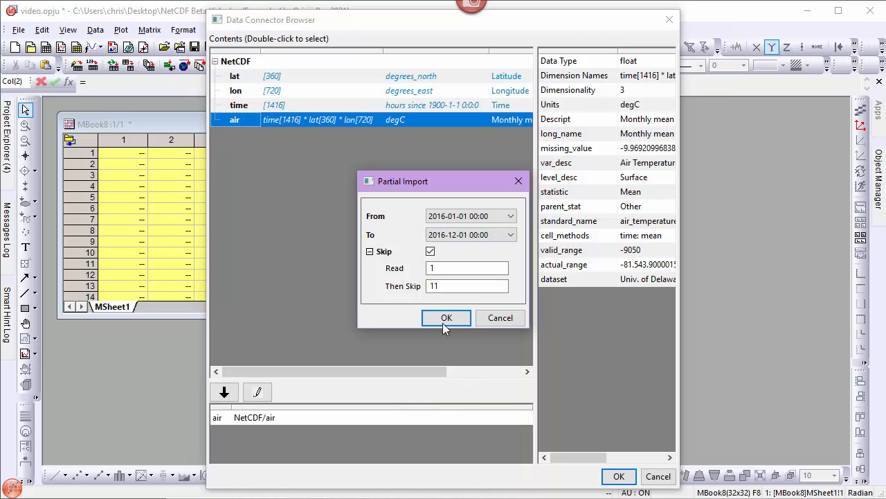
click(429, 250)
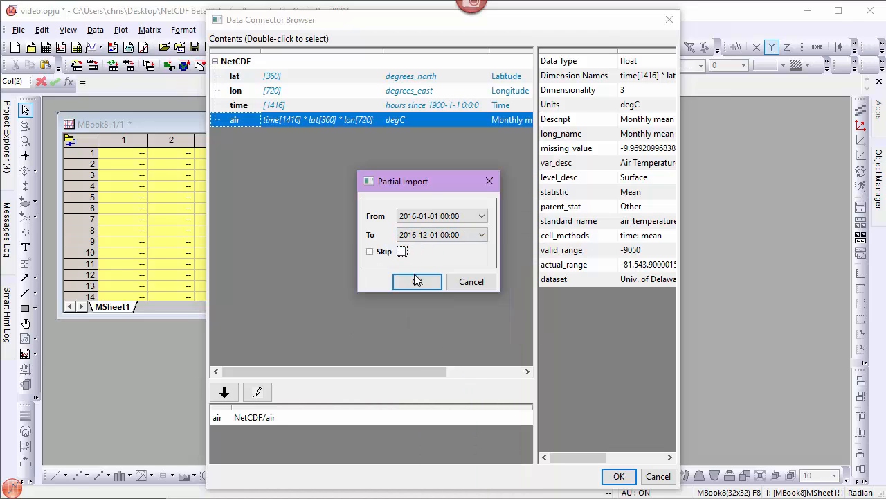
click(417, 281)
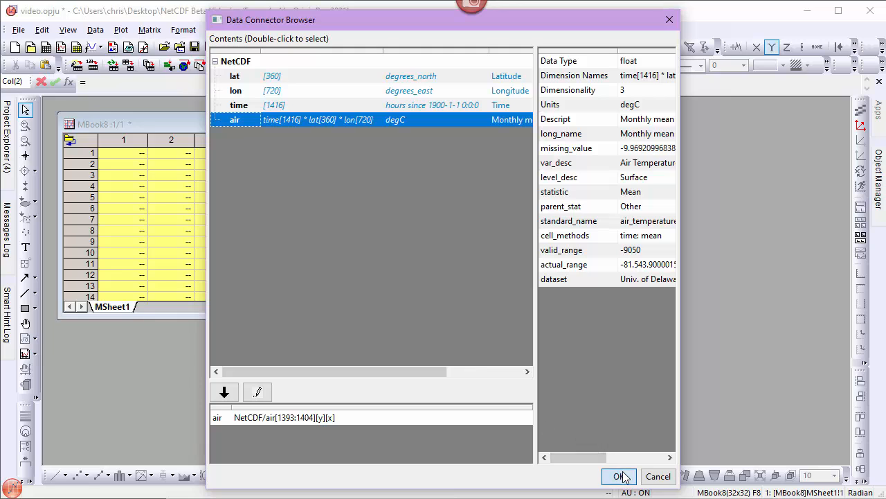
click(618, 476)
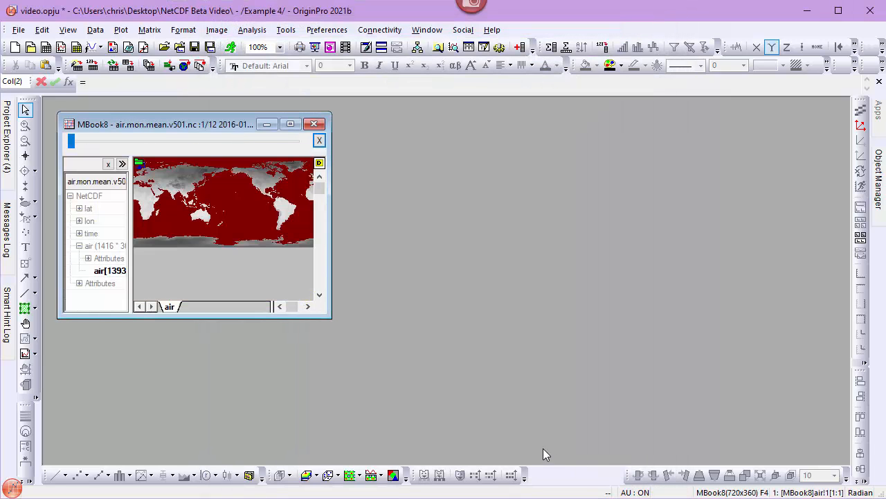
Step: Enlarge the matrix window and make missing values gray with LabTalk ks.nancolor=19
drag(331, 317, 360, 339)
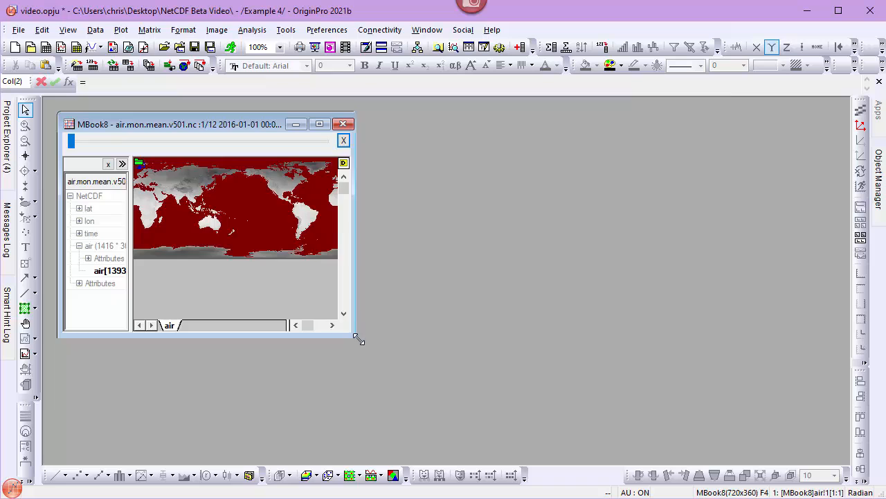
drag(360, 340, 540, 457)
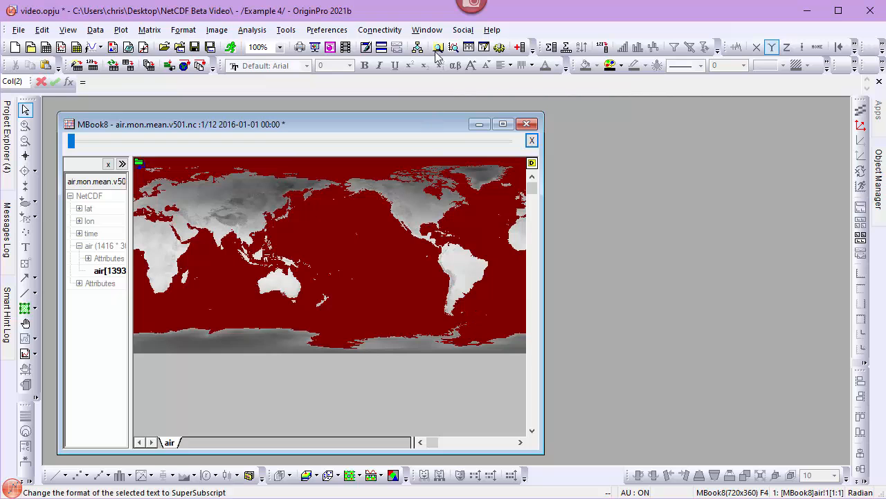
click(427, 29)
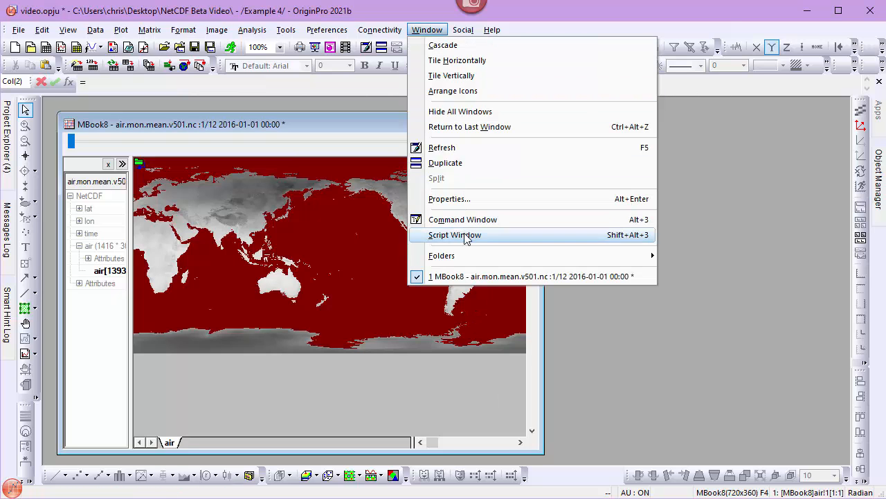
click(454, 234)
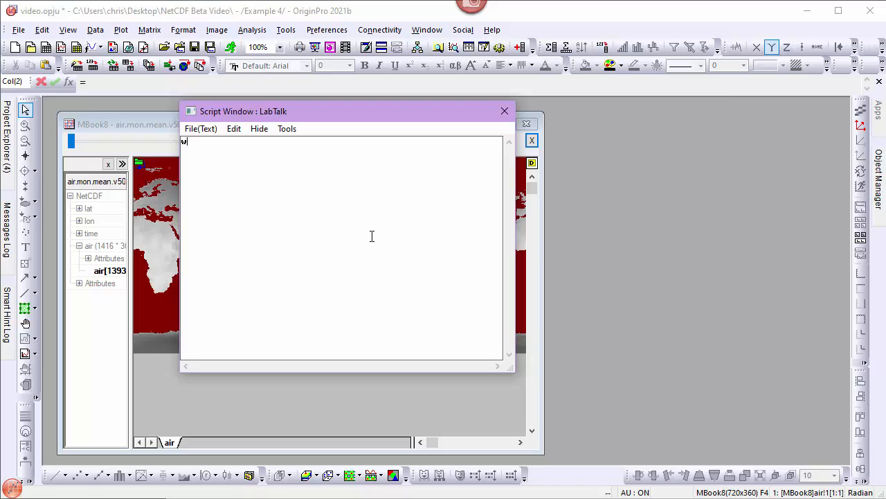
text(ks.nancolor=)
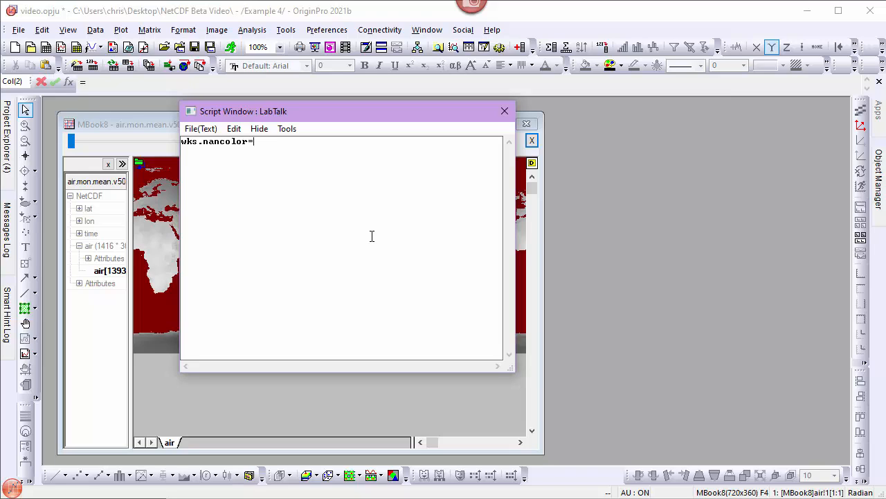
text(19;)
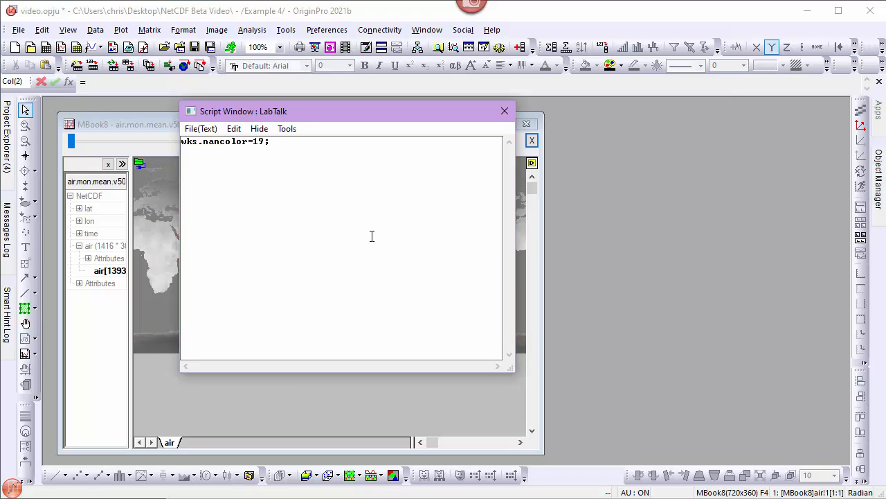
click(504, 111)
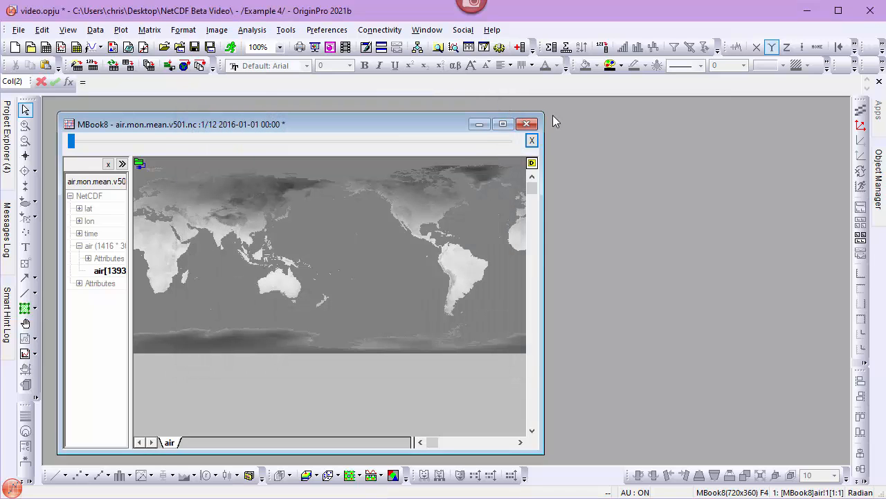
Step: Recolour the temperature map with a temperature palette instead of grayscale
click(611, 65)
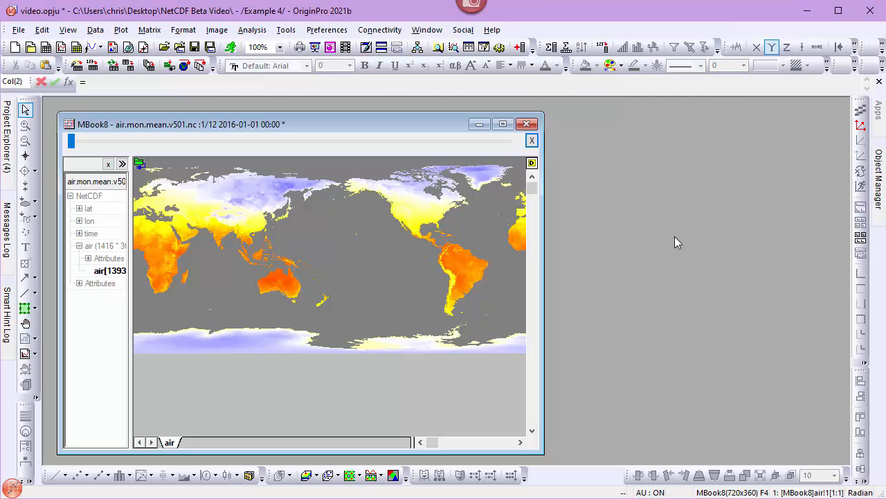
mouse_move(349, 262)
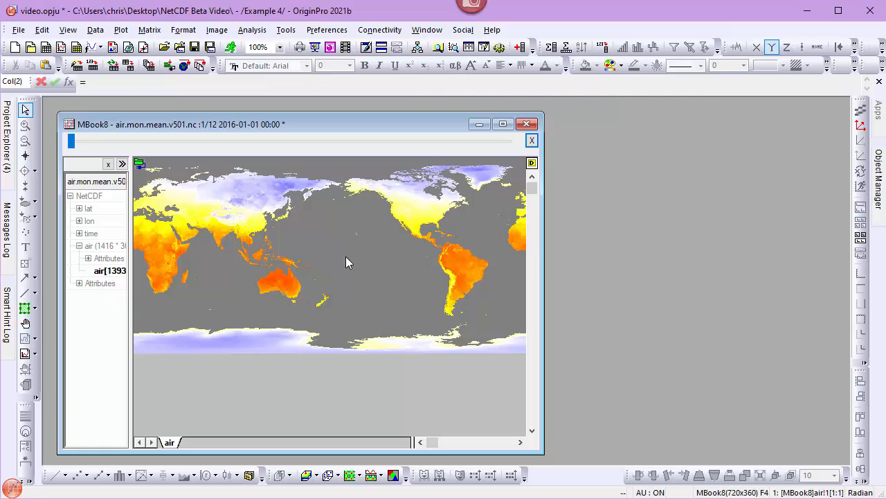
mouse_move(141, 169)
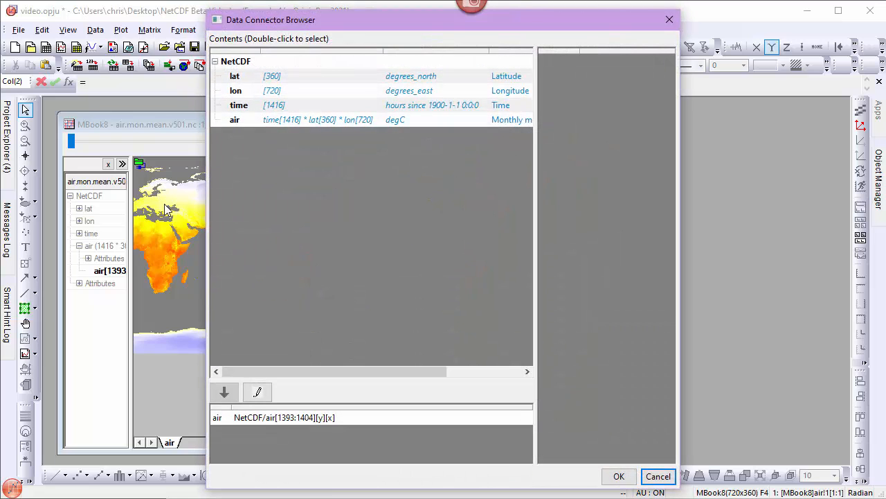
mouse_move(208, 294)
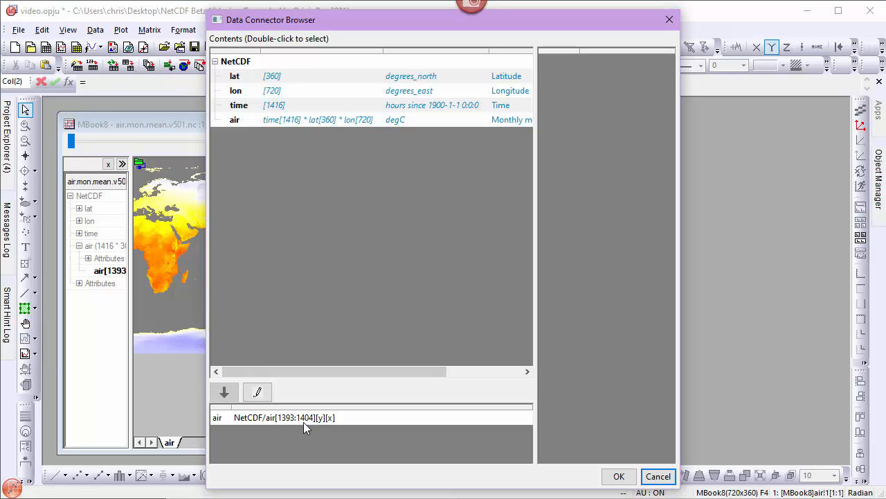
mouse_move(334, 425)
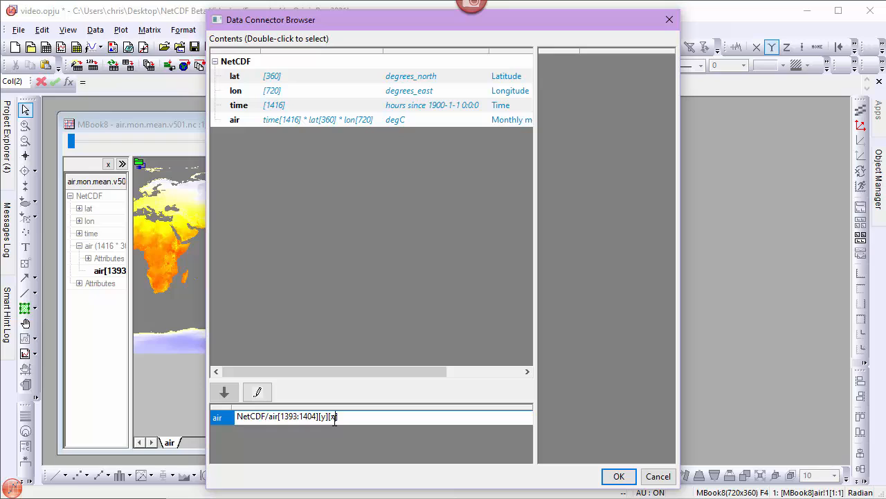
Step: Change the air selection to air[1393:1404][y][x-360] and re-import the recentred map
text(-)
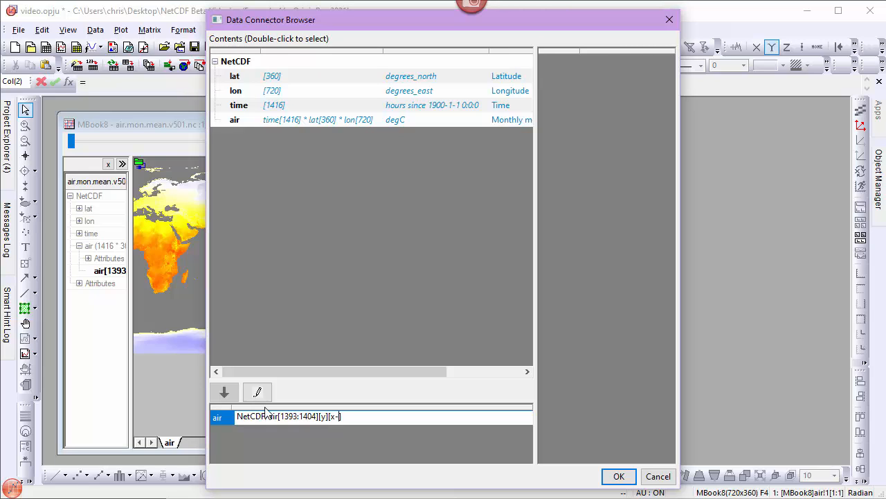
text(360)
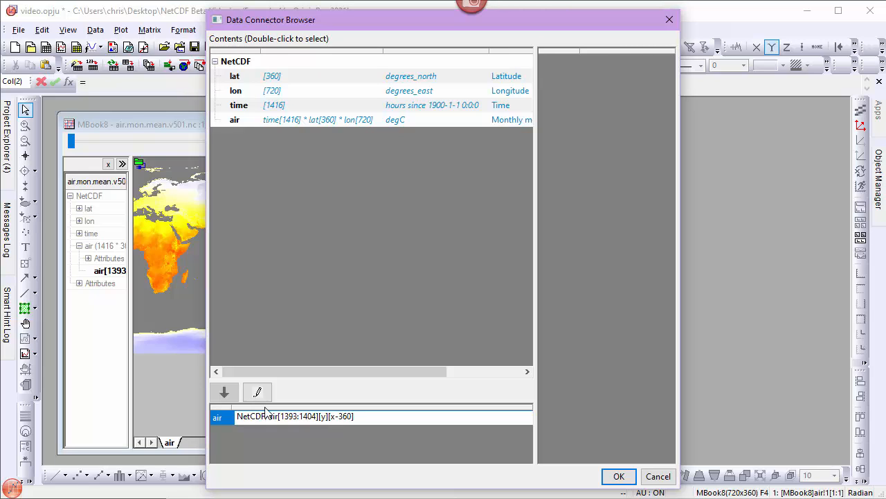
mouse_move(344, 405)
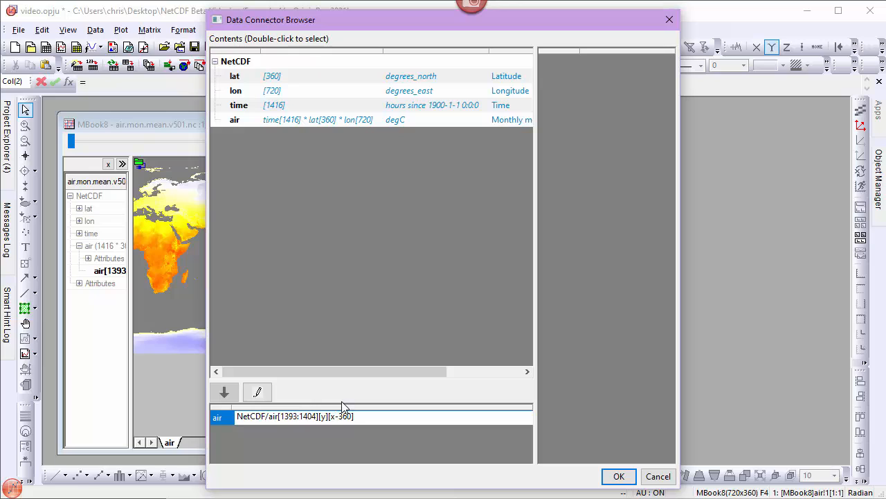
mouse_move(347, 128)
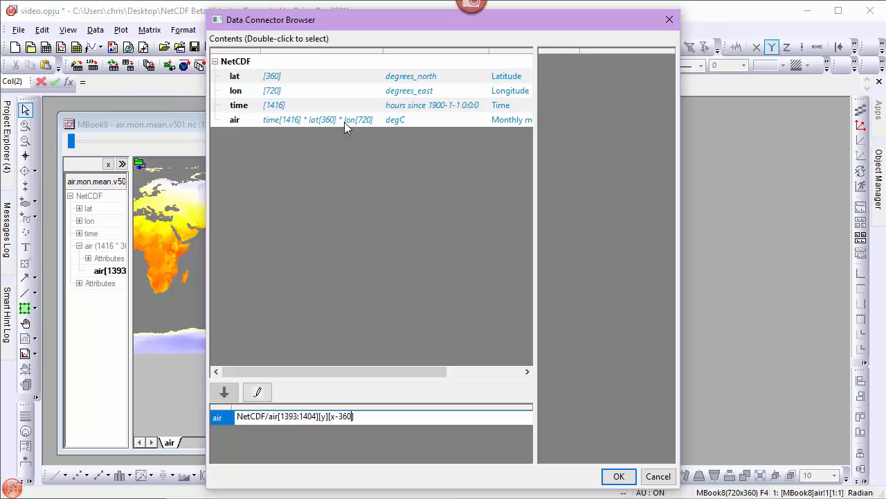
mouse_move(365, 128)
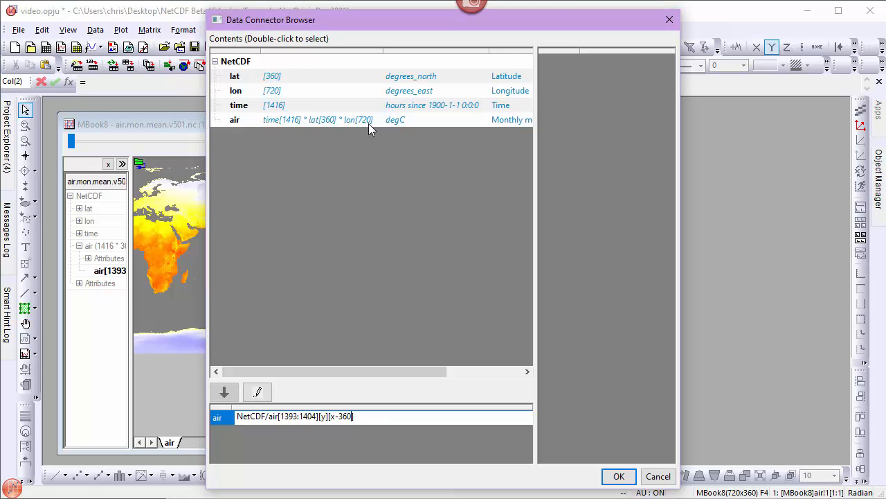
mouse_move(359, 407)
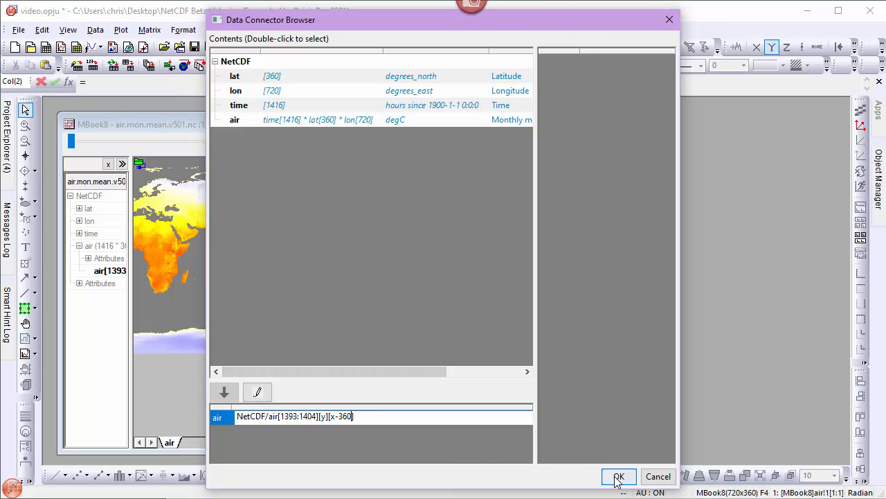
click(618, 476)
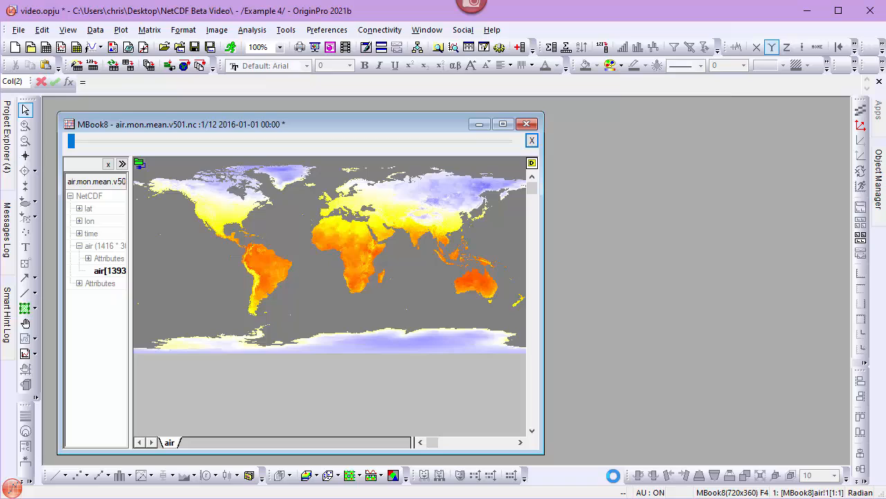
mouse_move(405, 381)
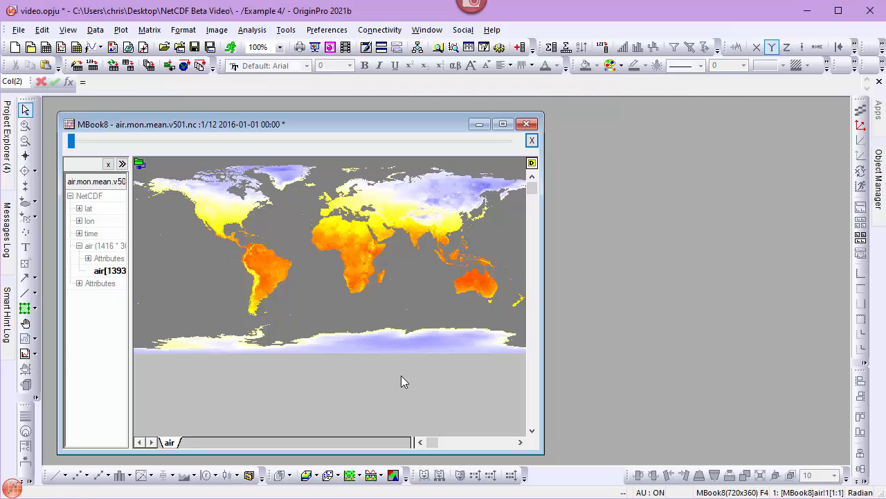
mouse_move(499, 228)
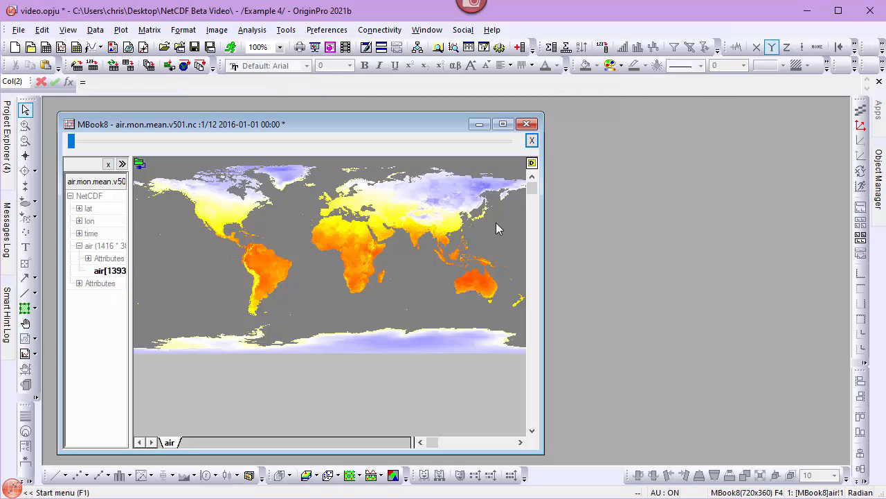
mouse_move(495, 215)
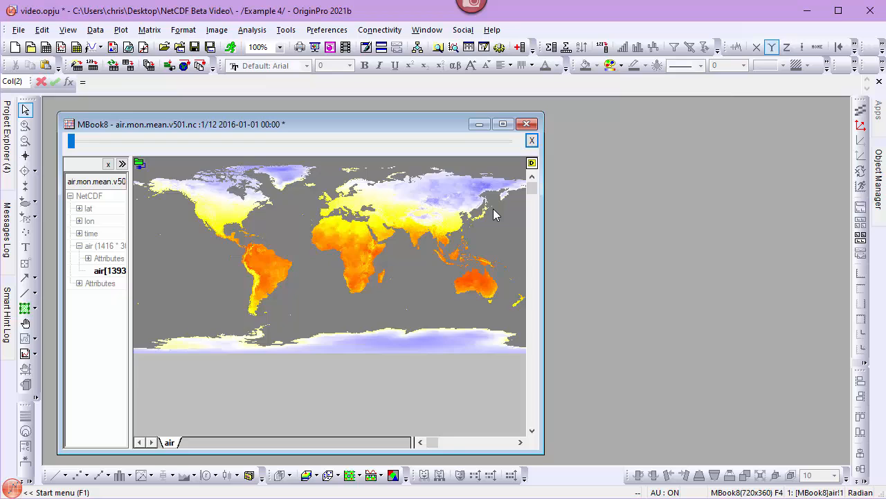
Step: Zoom the temperature map to 700% centred on Japan
scroll(up, 3)
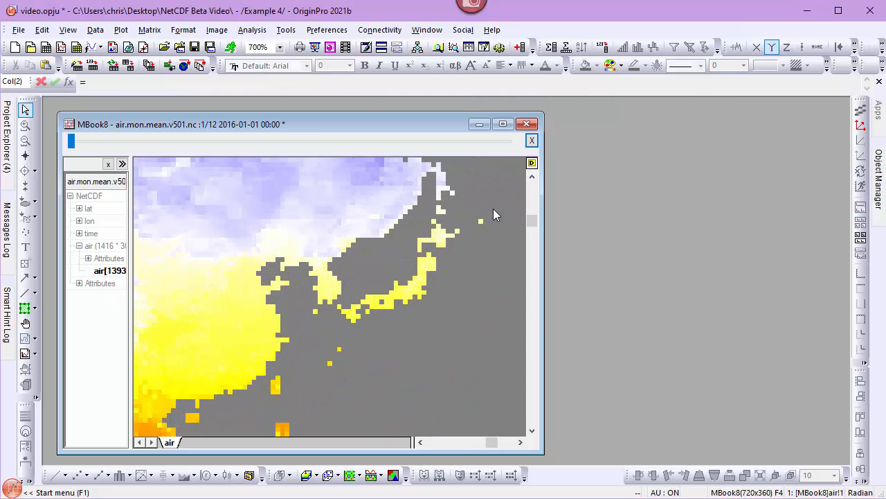
mouse_move(450, 245)
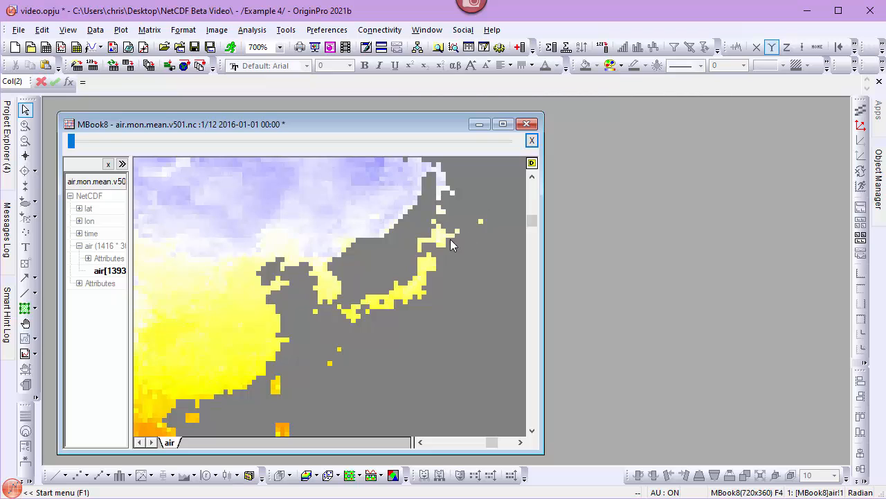
mouse_move(26, 307)
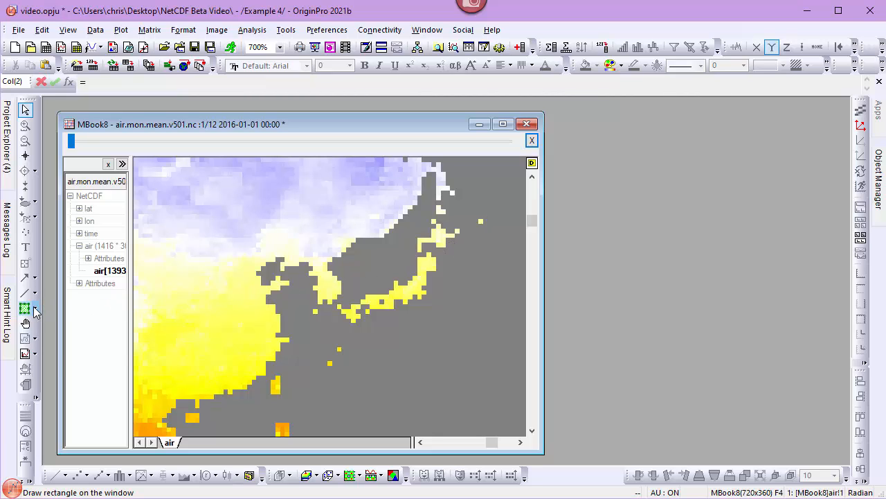
Step: Draw a polygon region of interest around Japan with the Polygon Tool
click(26, 308)
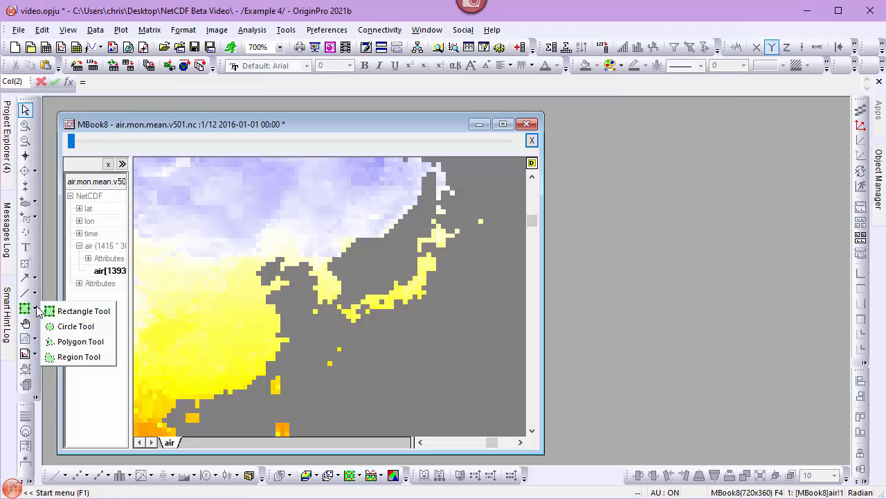
mouse_move(83, 310)
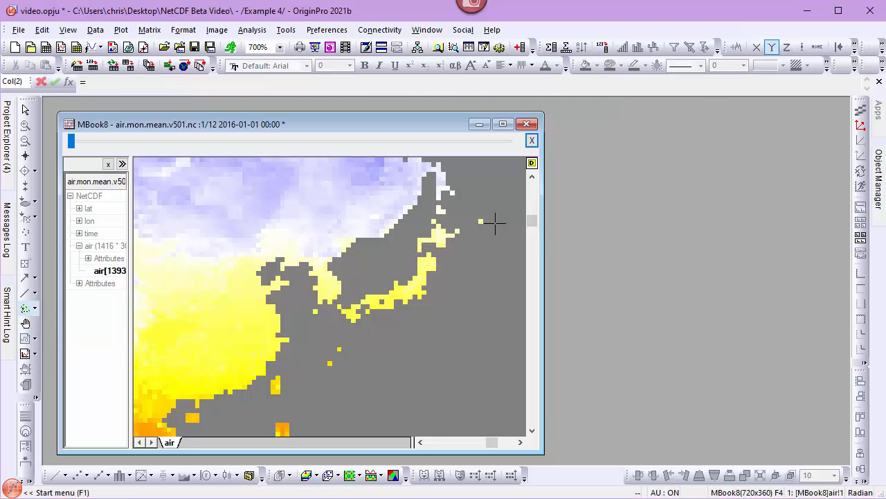
mouse_move(415, 214)
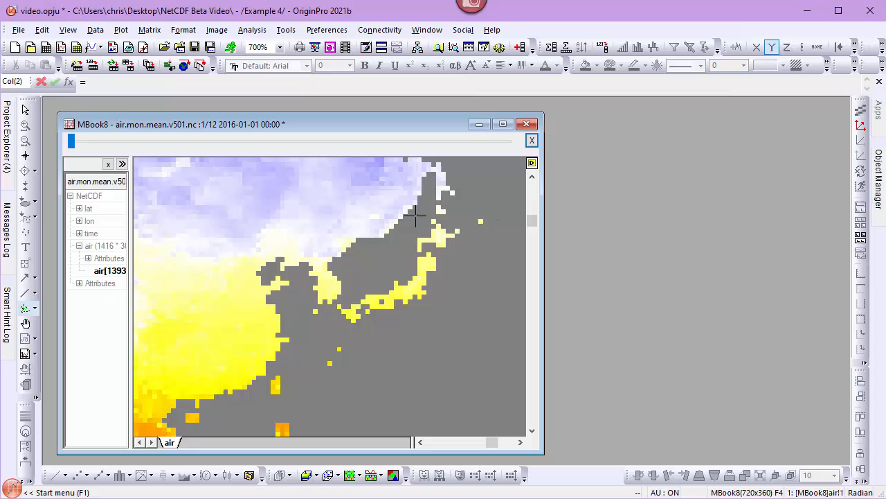
mouse_move(346, 298)
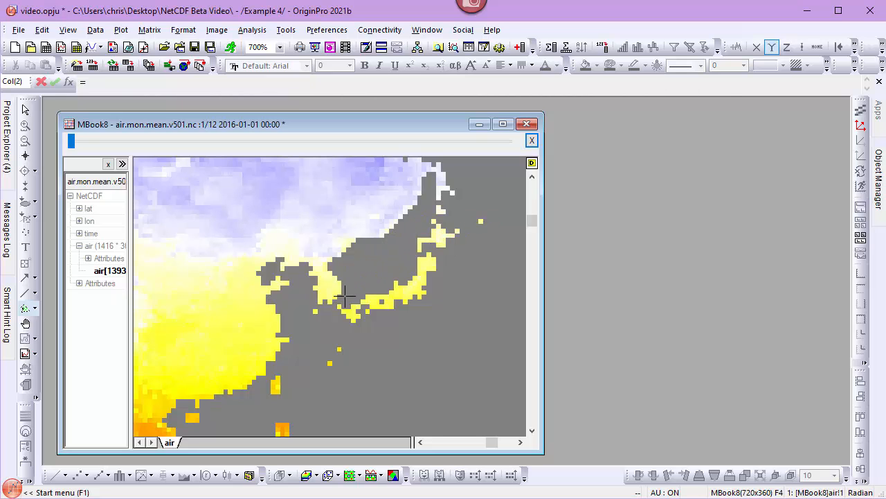
drag(346, 298, 325, 357)
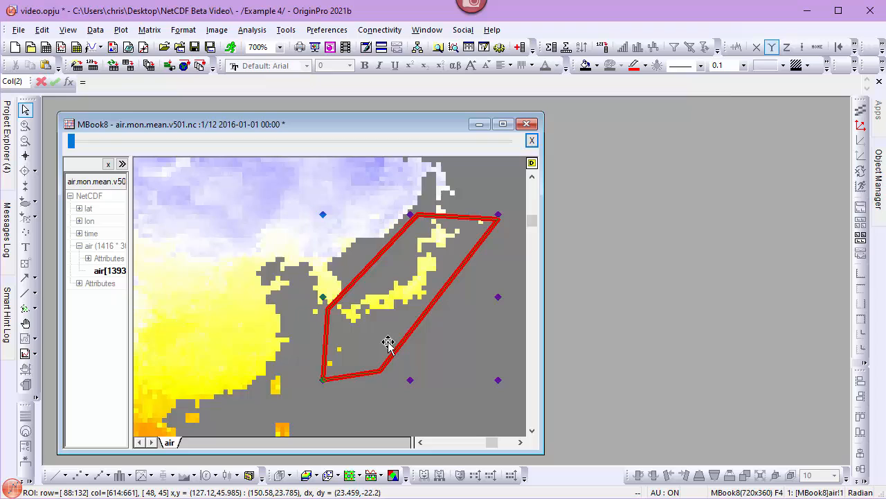
Step: Copy the Japan polygon's January 2016 temperatures into new matrix book MBook10 via mroi2mat
right_click(384, 329)
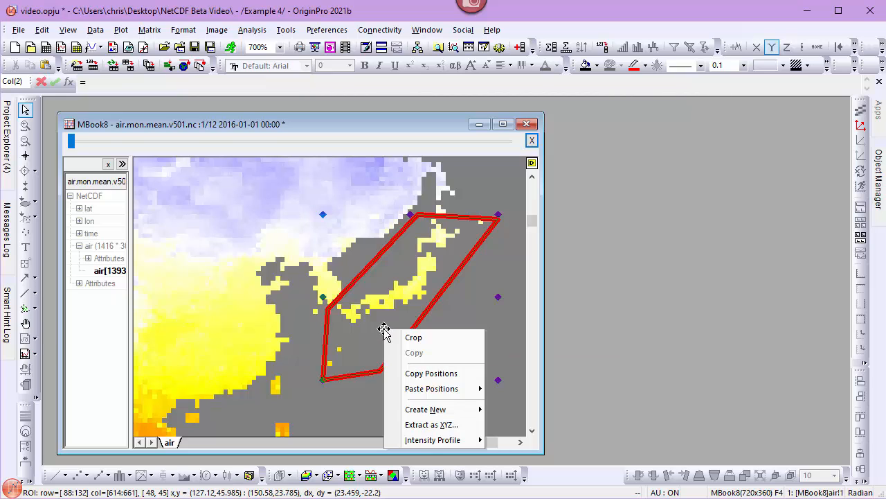
mouse_move(426, 408)
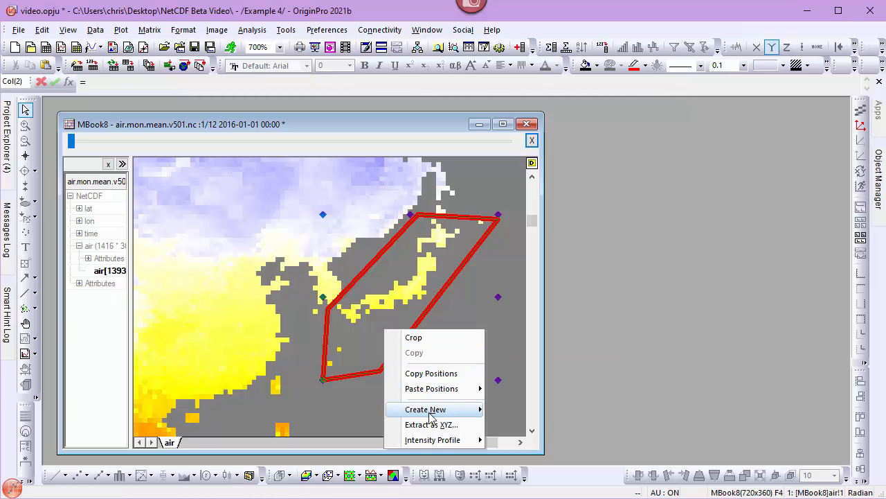
click(425, 409)
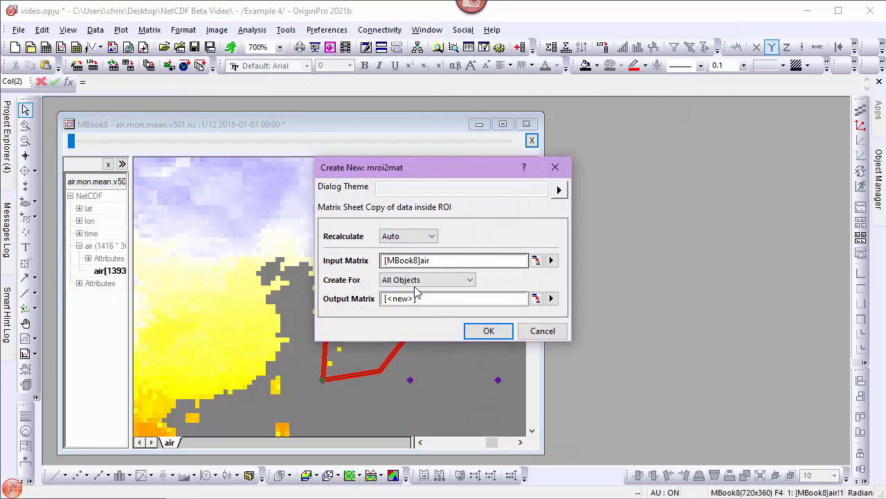
click(489, 330)
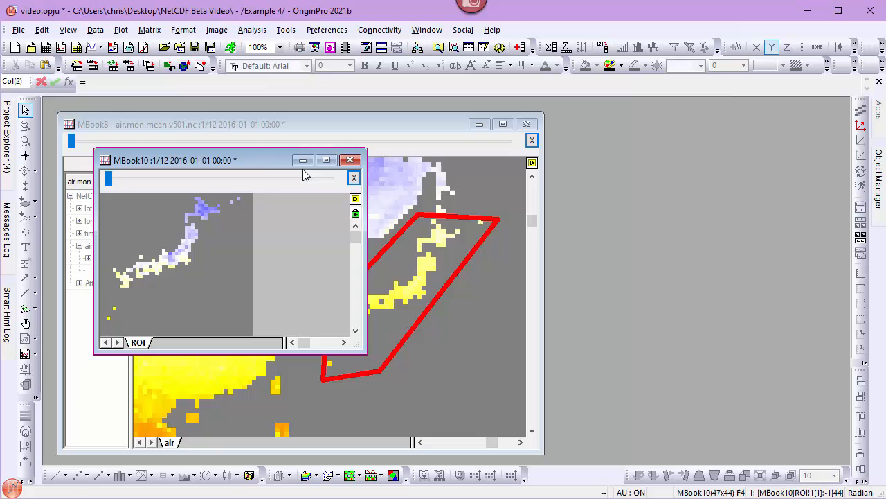